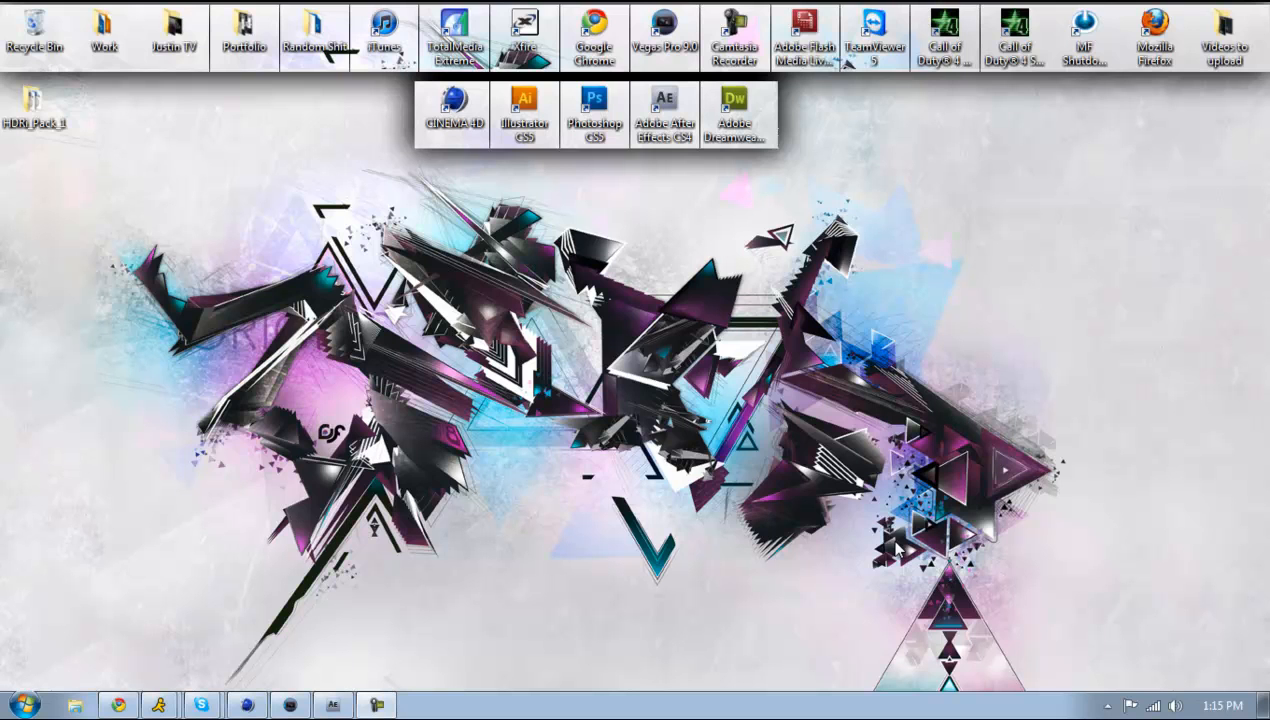
mouse_move(84, 220)
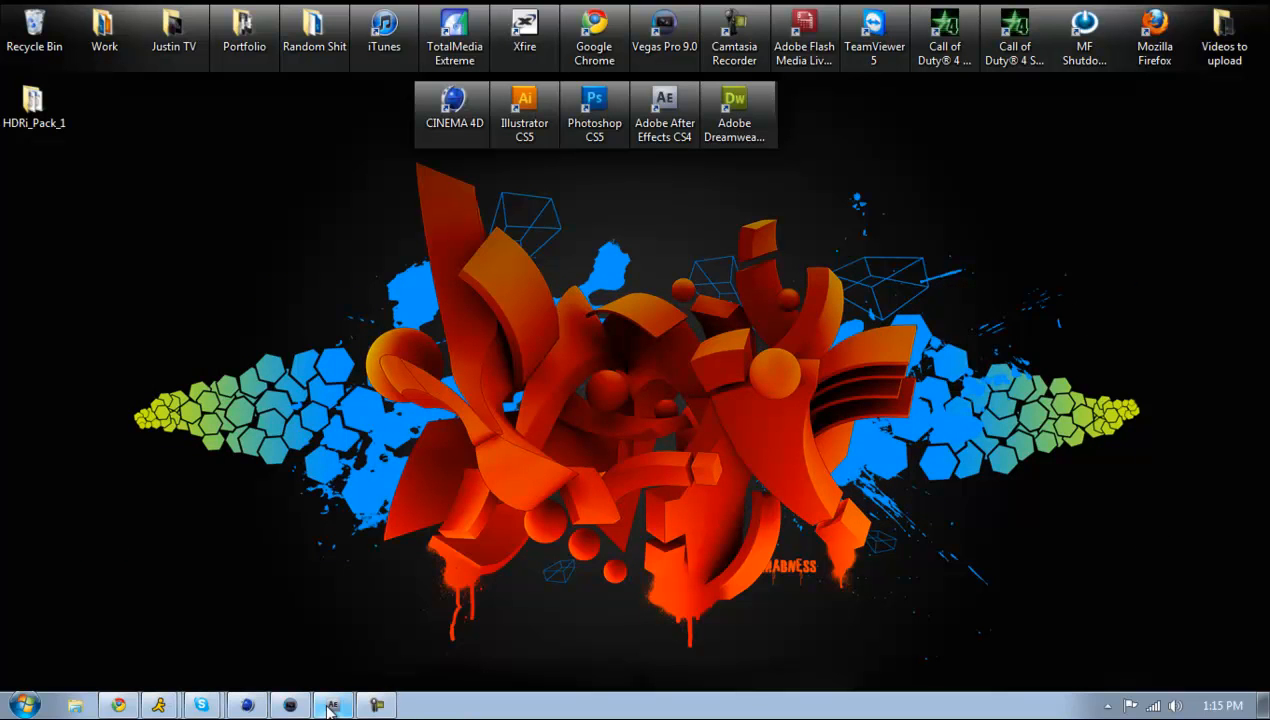
- Create Comp 1 at 1280×720, square pixels, 59.94 fps, with a 50-second duration
left_click(332, 702)
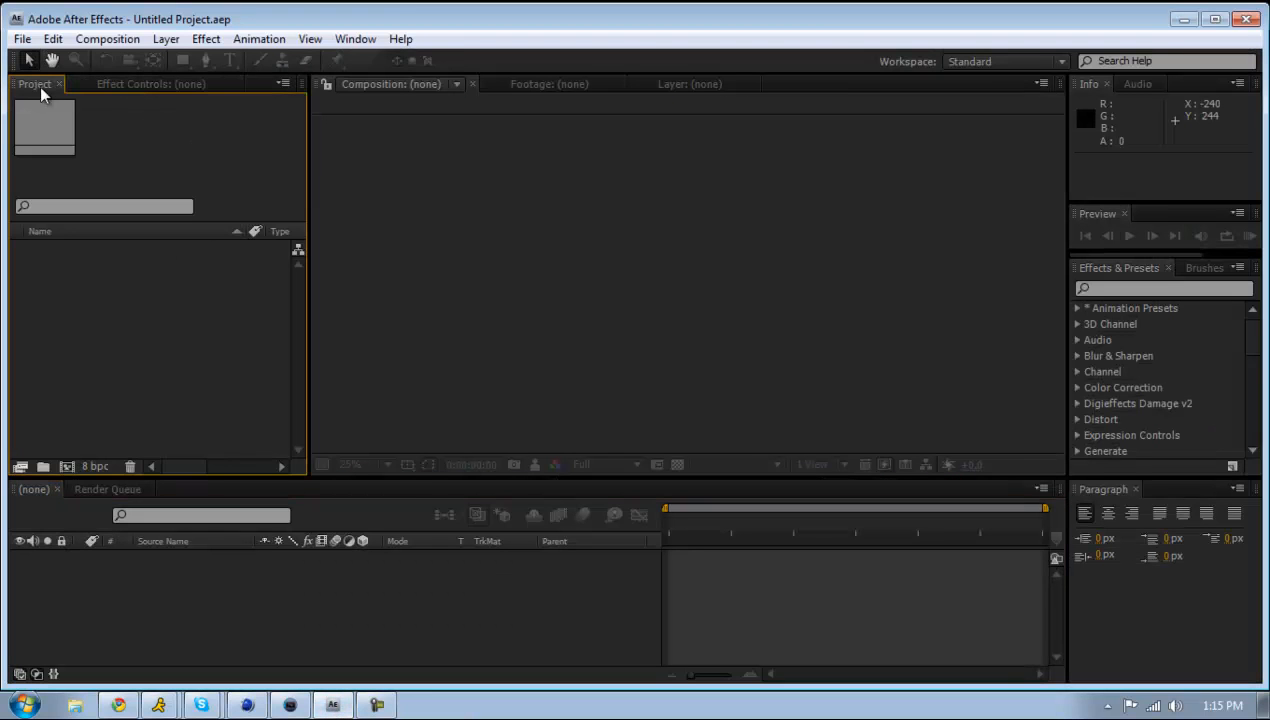
left_click(114, 40)
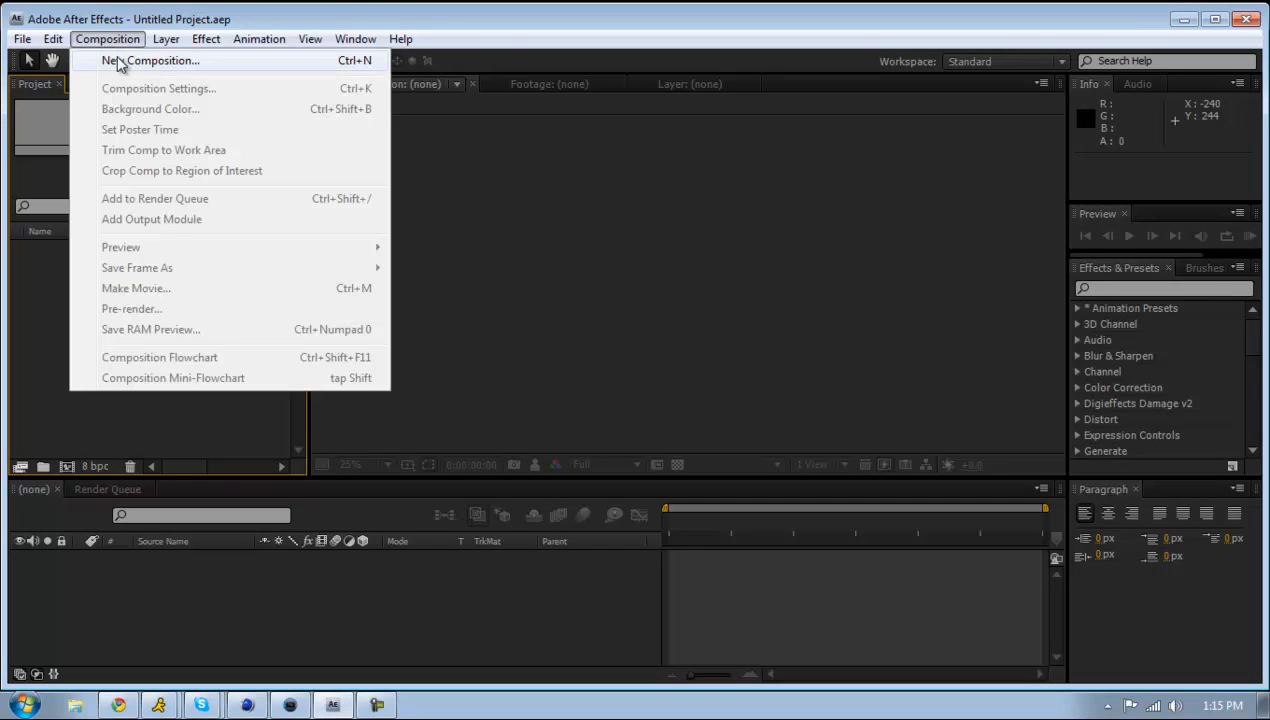
left_click(146, 64)
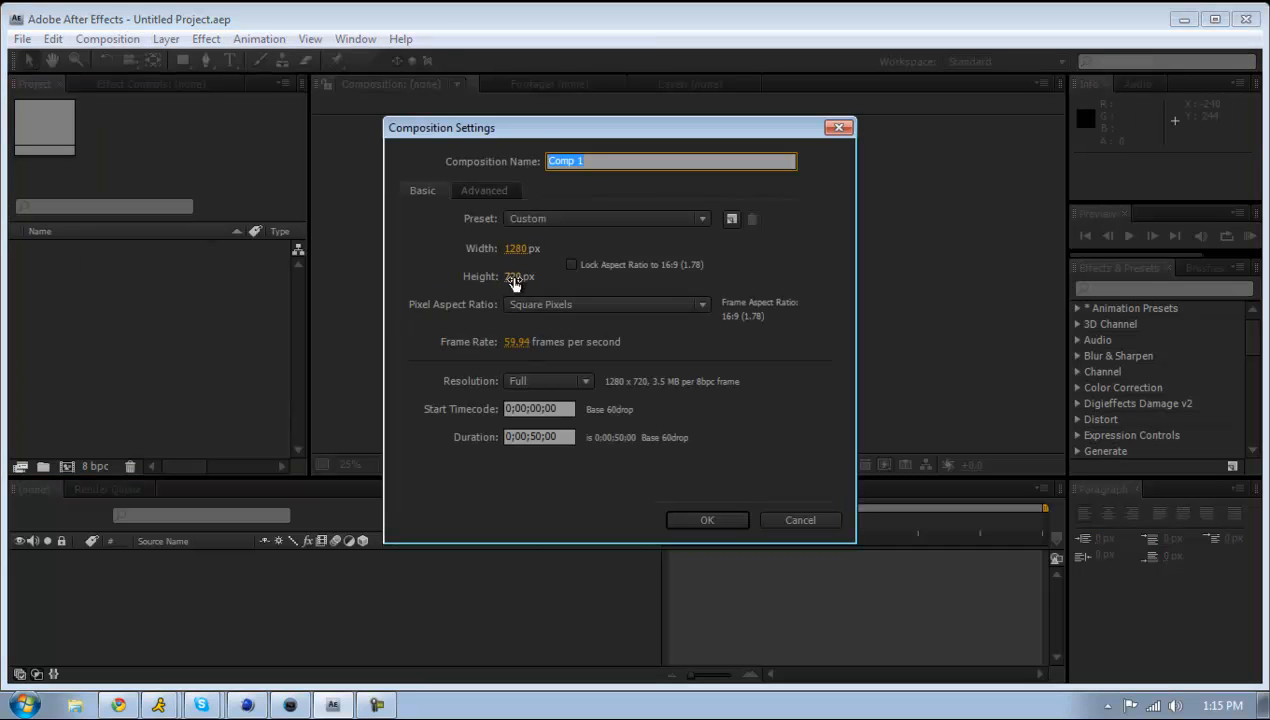
left_click(512, 276)
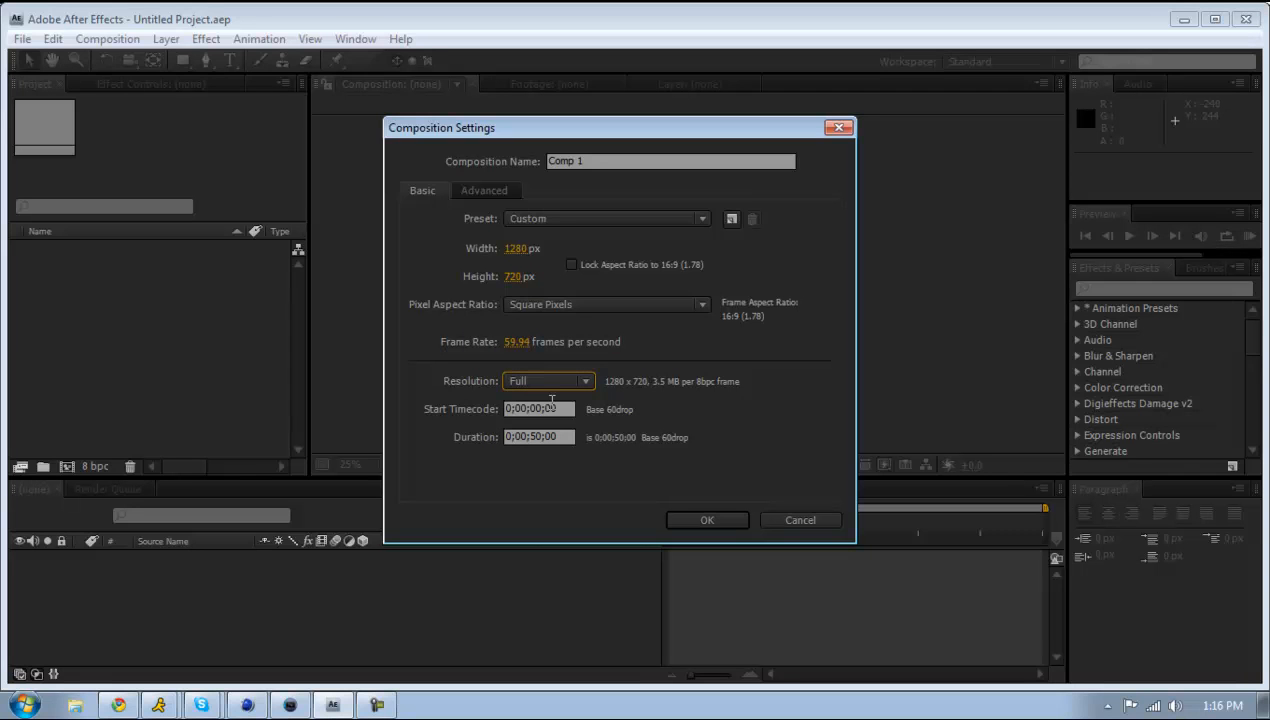
mouse_move(488, 442)
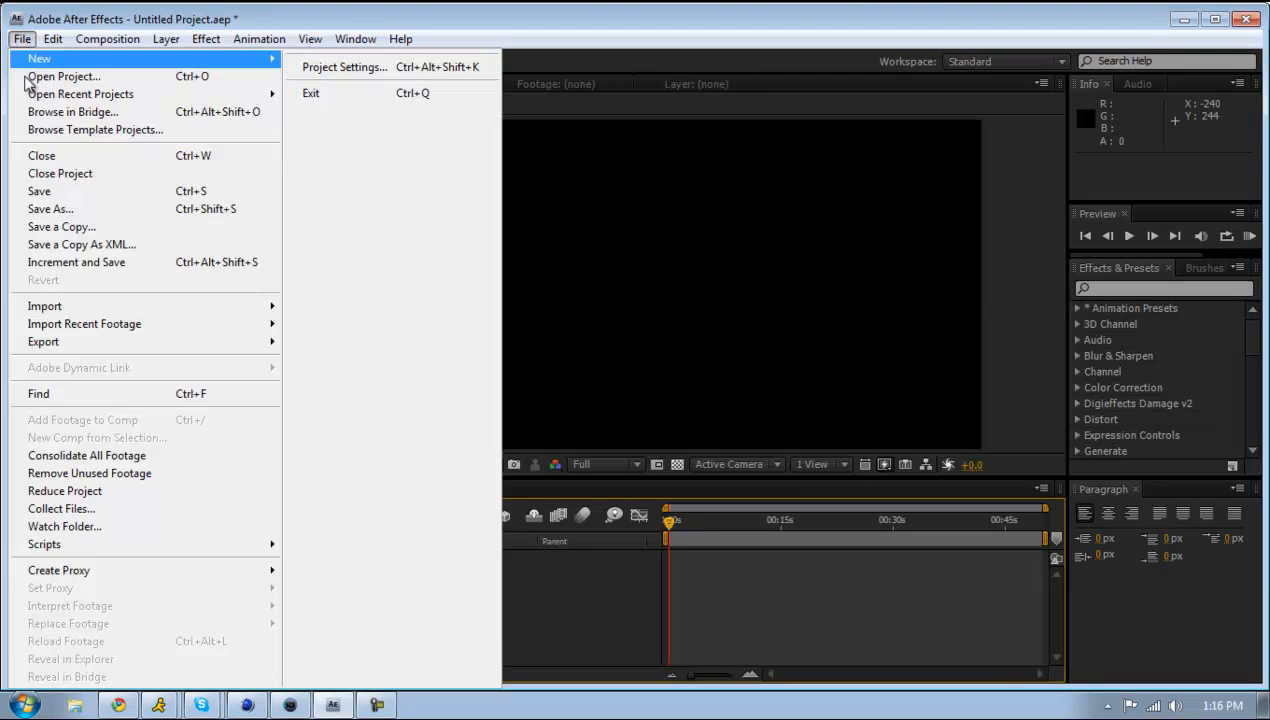
- Import Beast 5 kills M40a3.wmv and place it as a layer in Comp 1
left_click(44, 304)
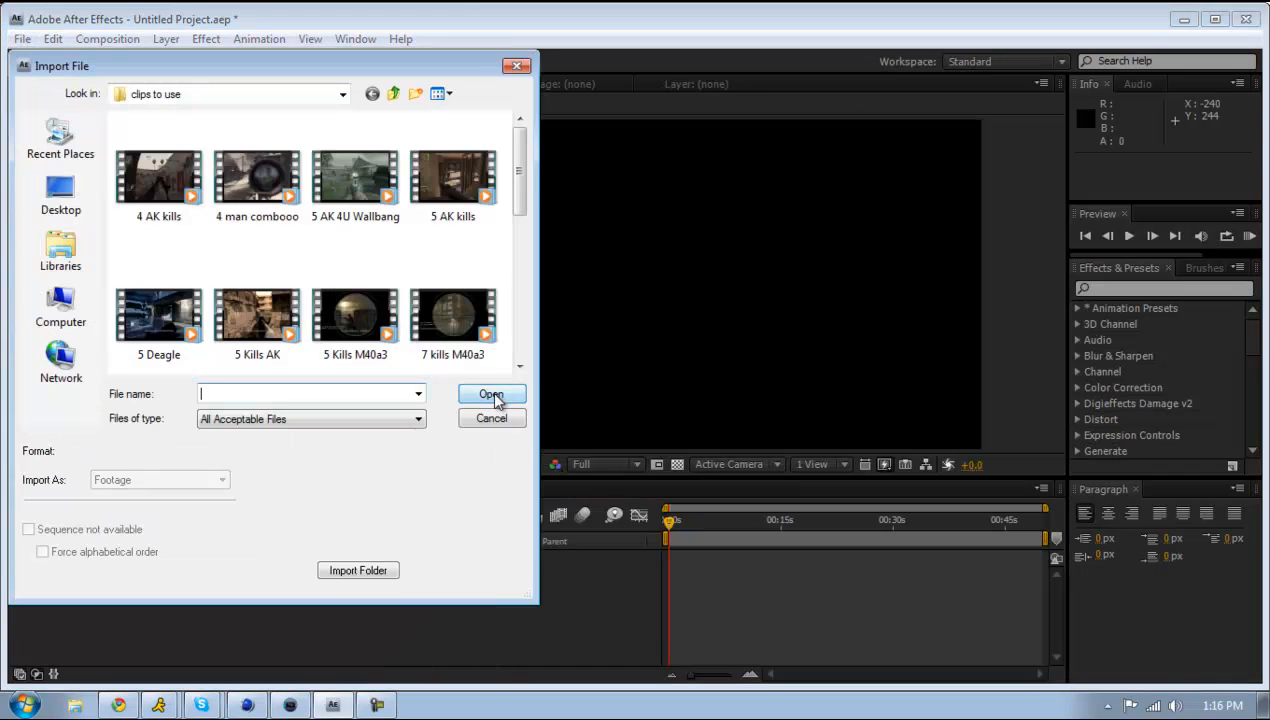
scroll("down", 3)
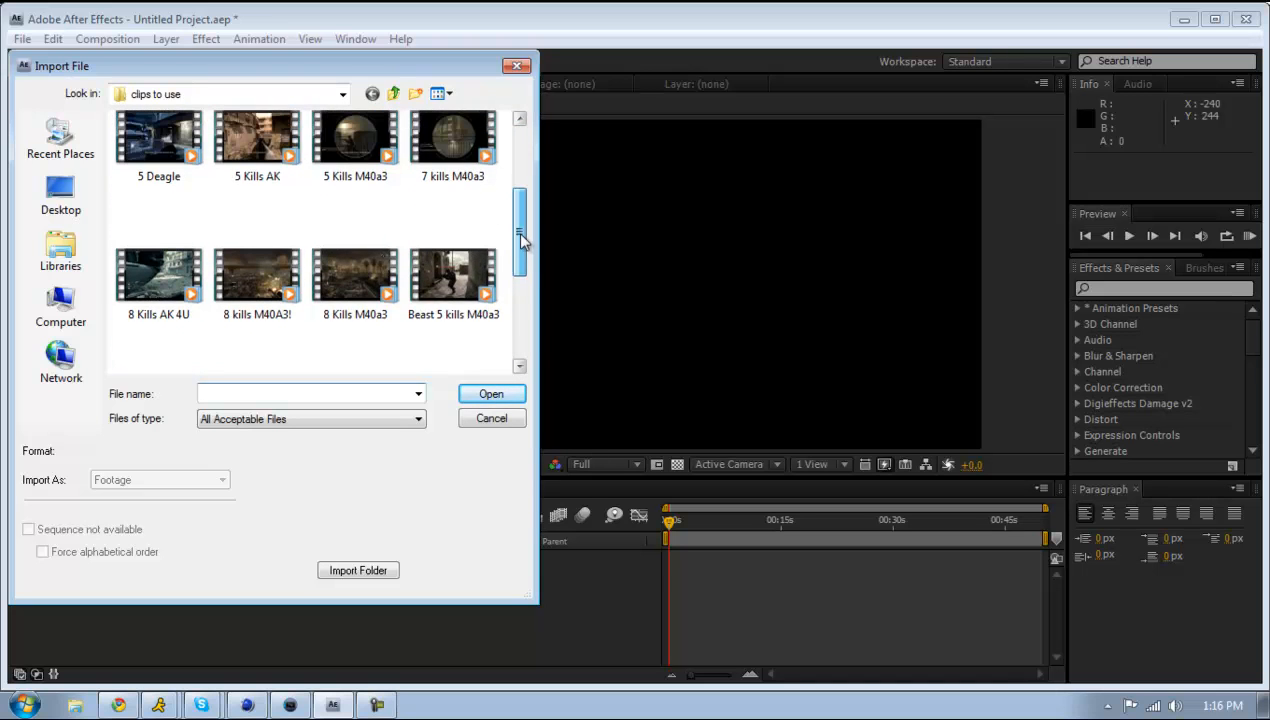
left_click(492, 394)
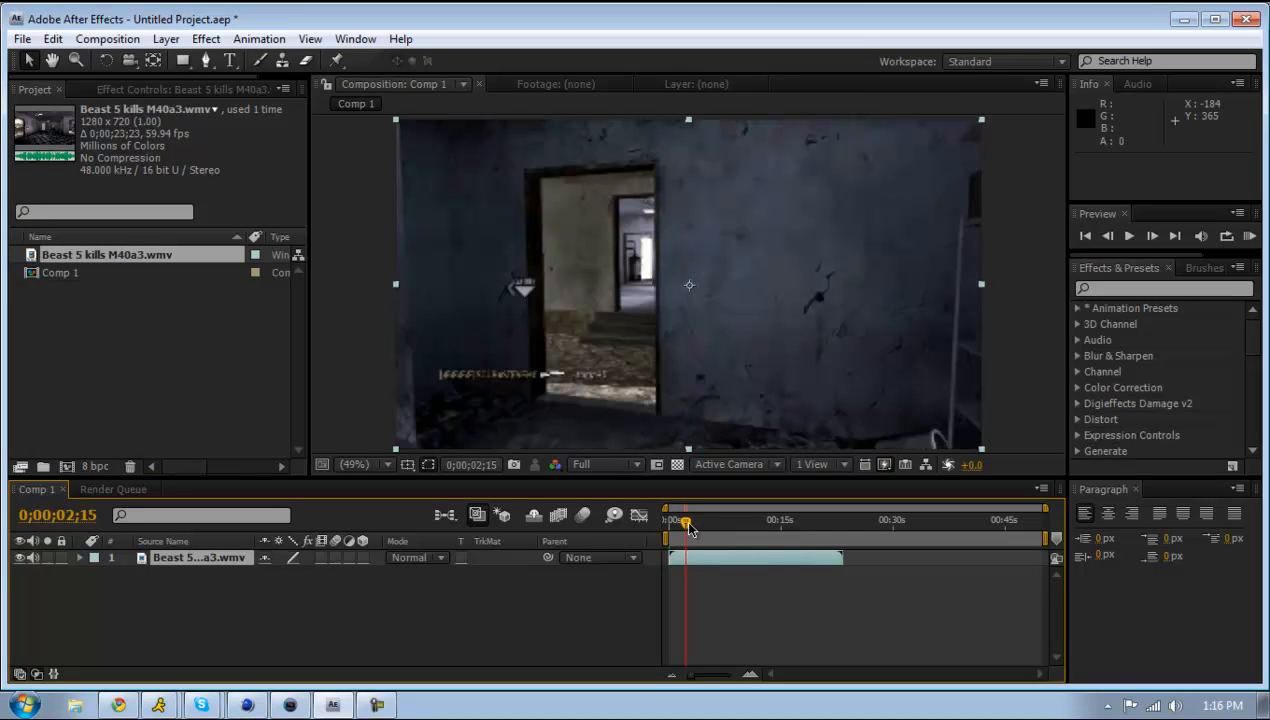
- Scrub the timeline to about 0;00;11;53 where the sniper rifle is clearly visible
left_click_drag(688, 520, 690, 520)
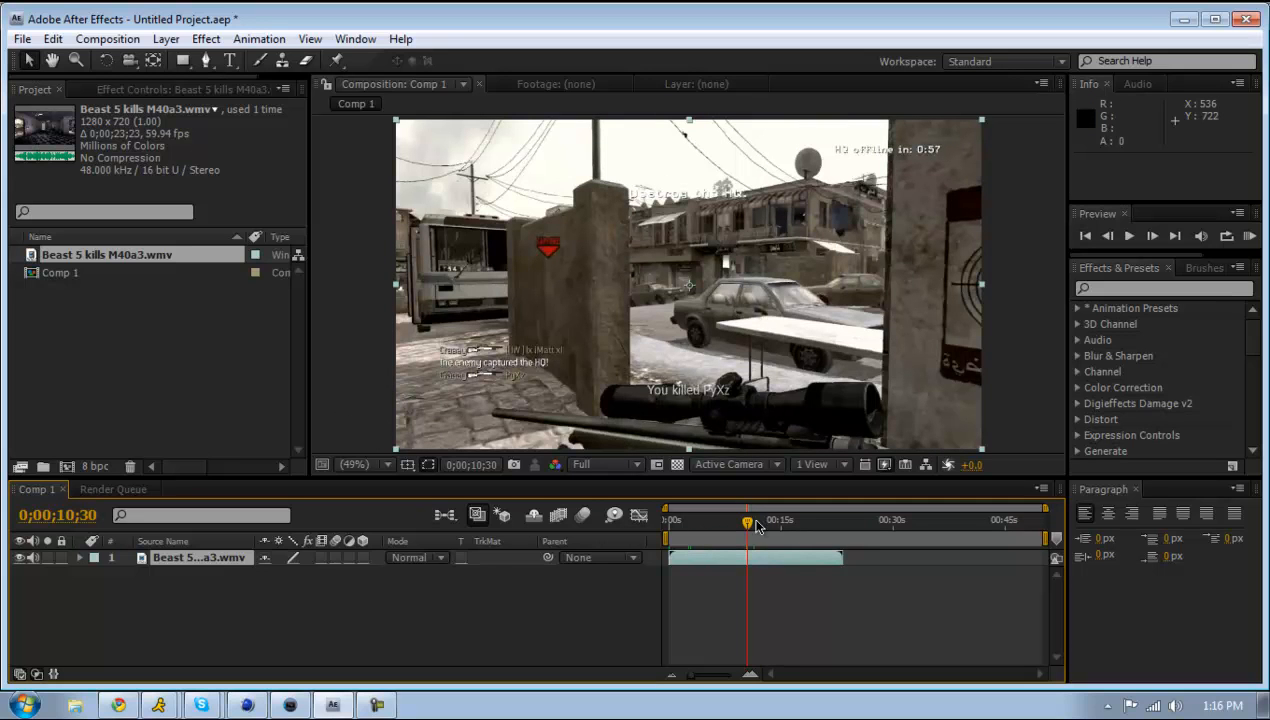
mouse_move(724, 504)
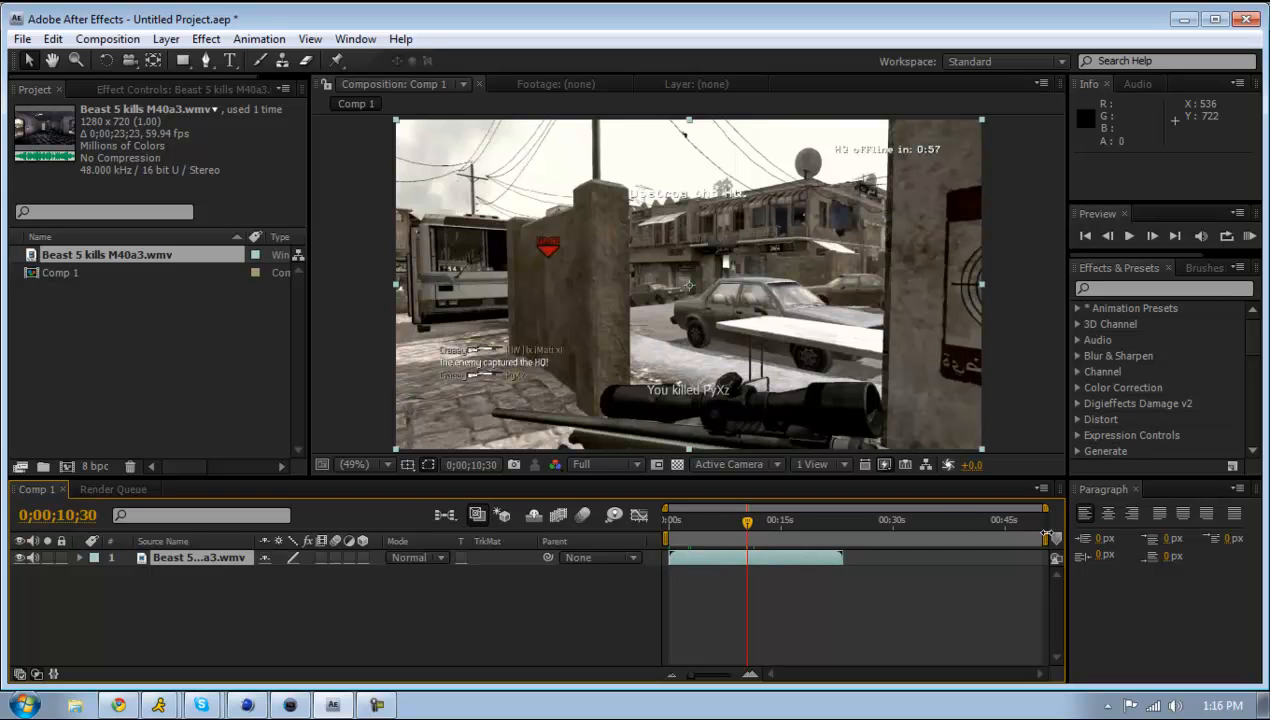
mouse_move(1036, 556)
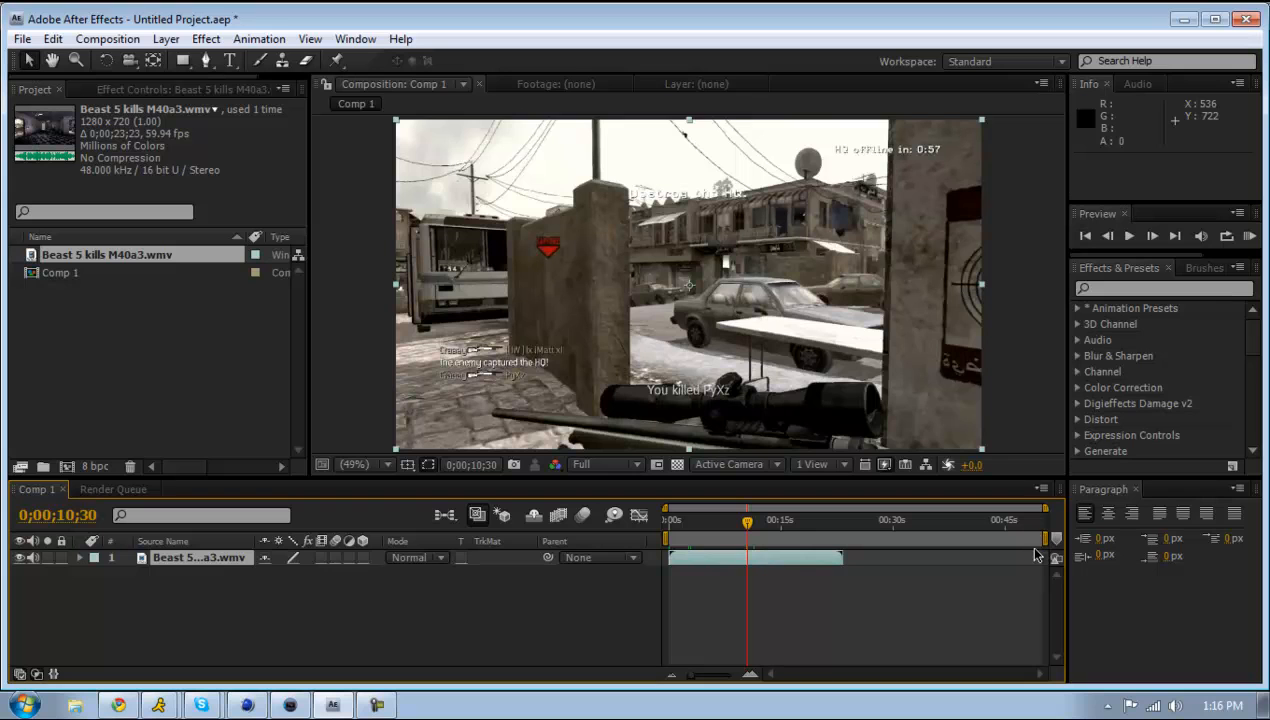
mouse_move(224, 662)
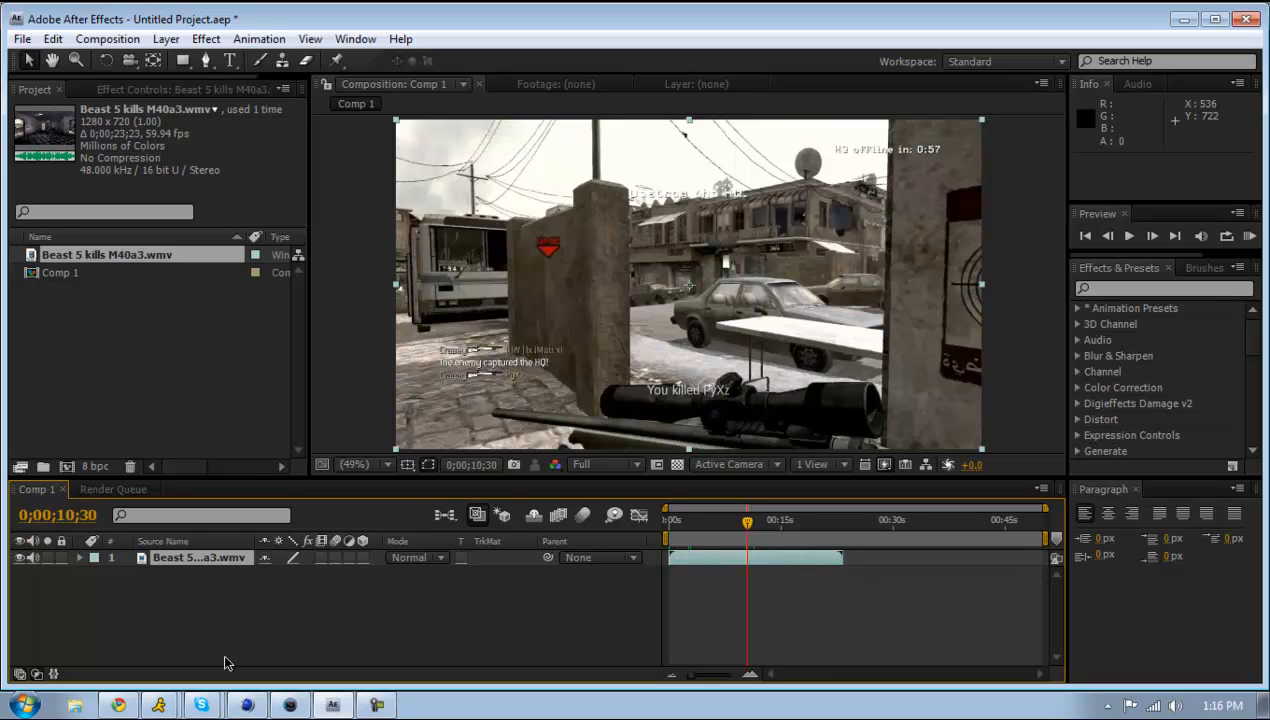
mouse_move(350, 656)
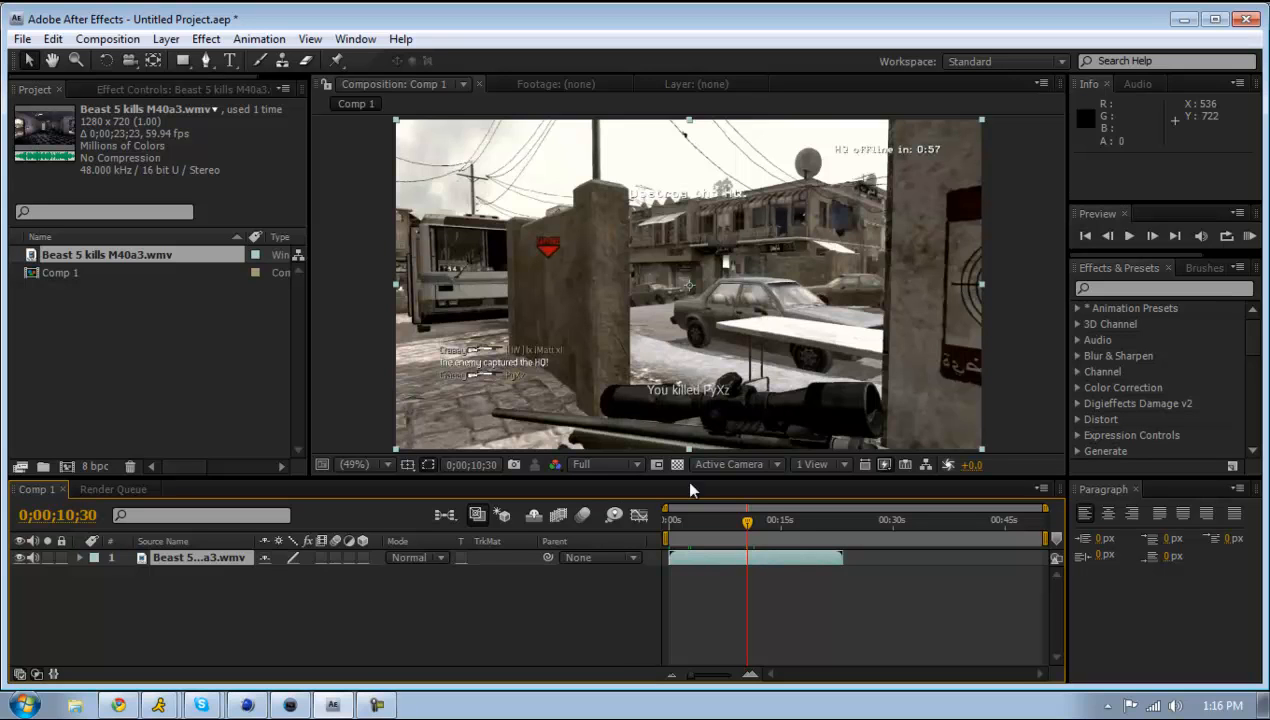
left_click_drag(748, 520, 748, 528)
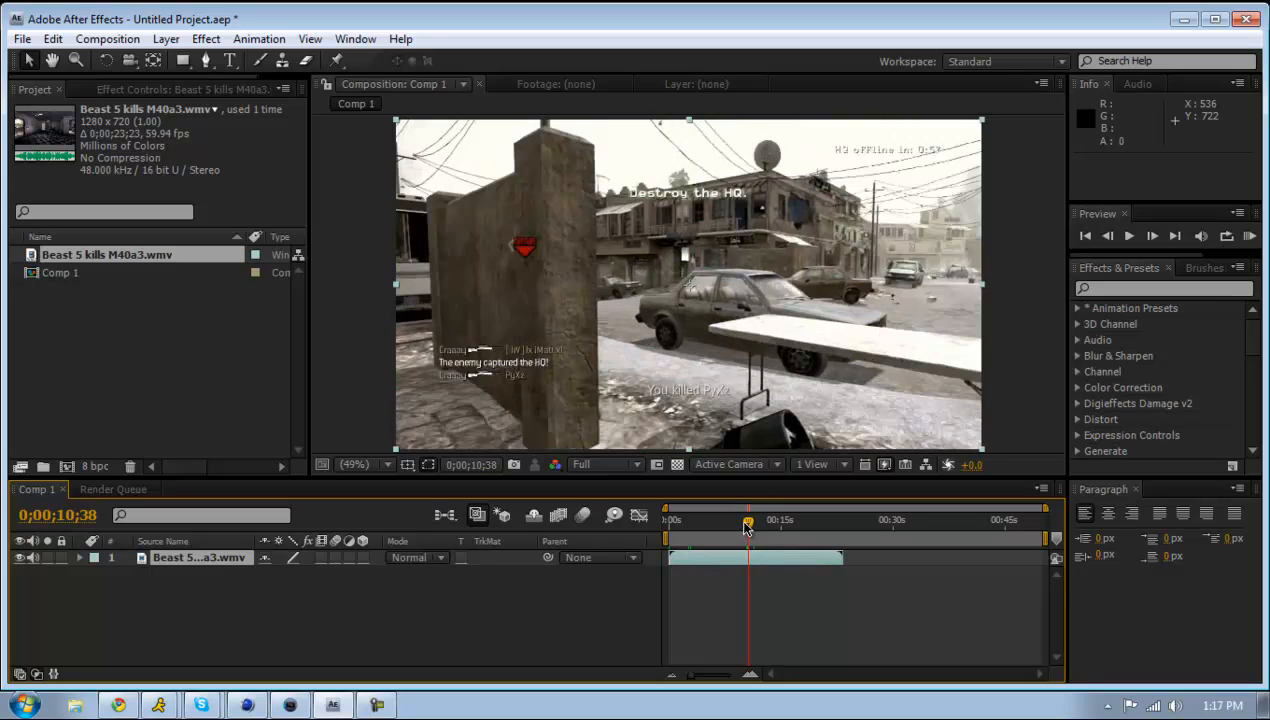
left_click_drag(748, 520, 758, 520)
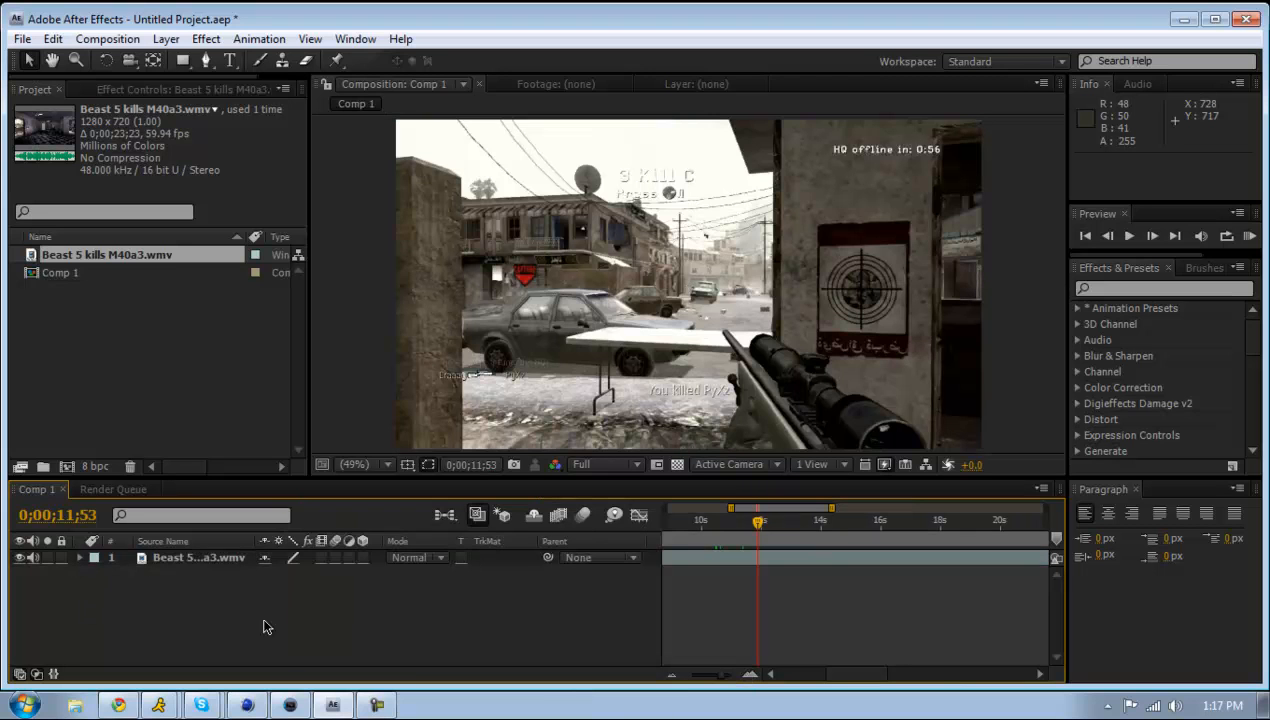
- Add a black 1280×720 solid, Black Solid 1, above the game clip
right_click(268, 628)
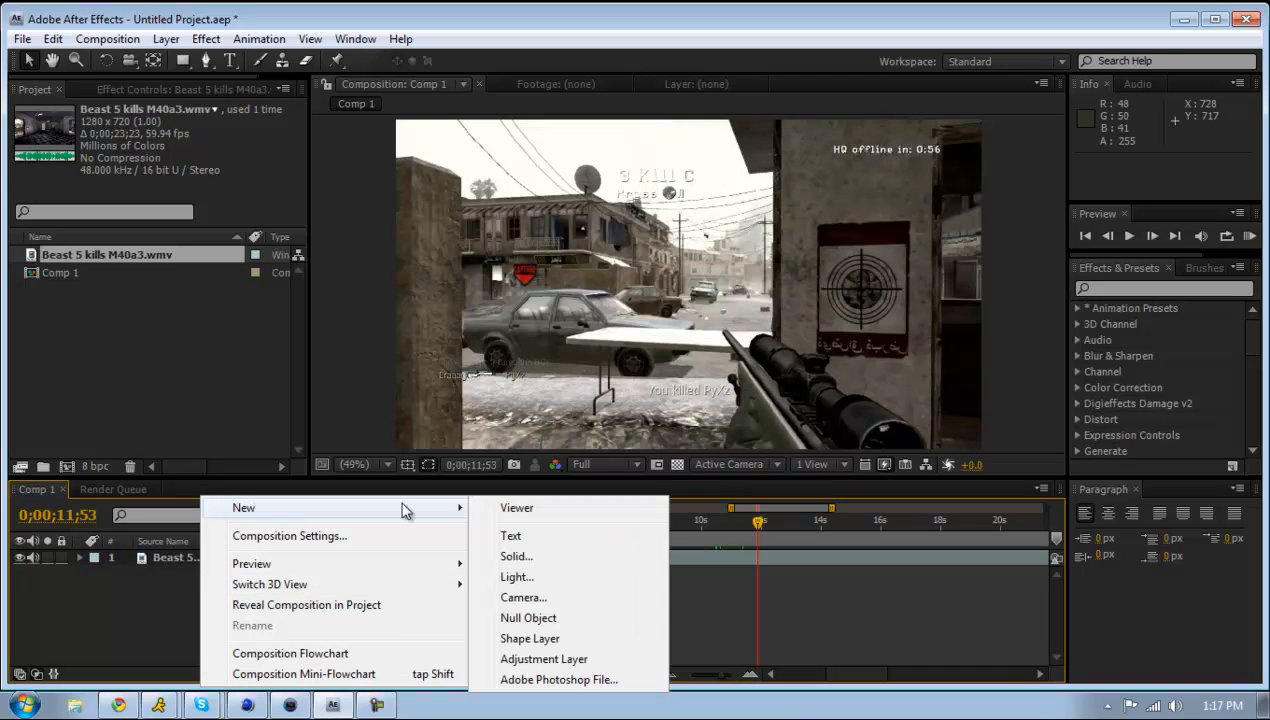
left_click(516, 556)
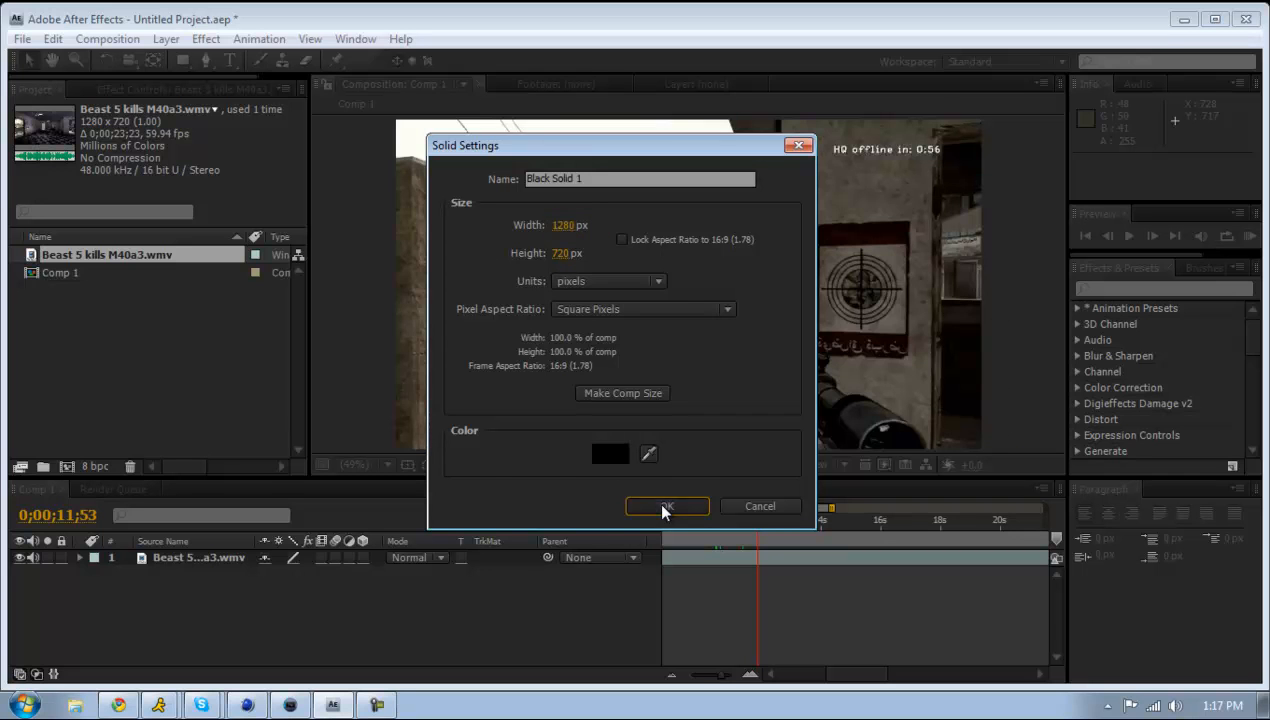
left_click(668, 506)
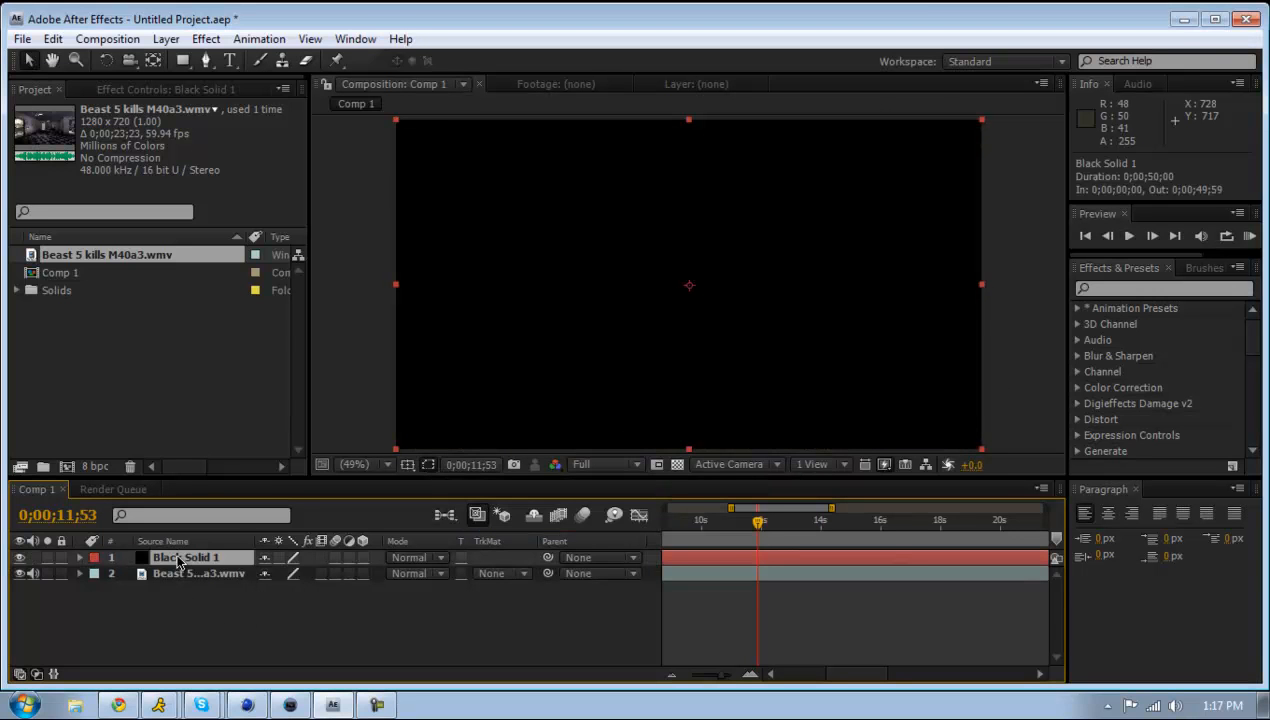
- Apply Video Copilot's Optical Flares effect to Black Solid 1
left_click(206, 40)
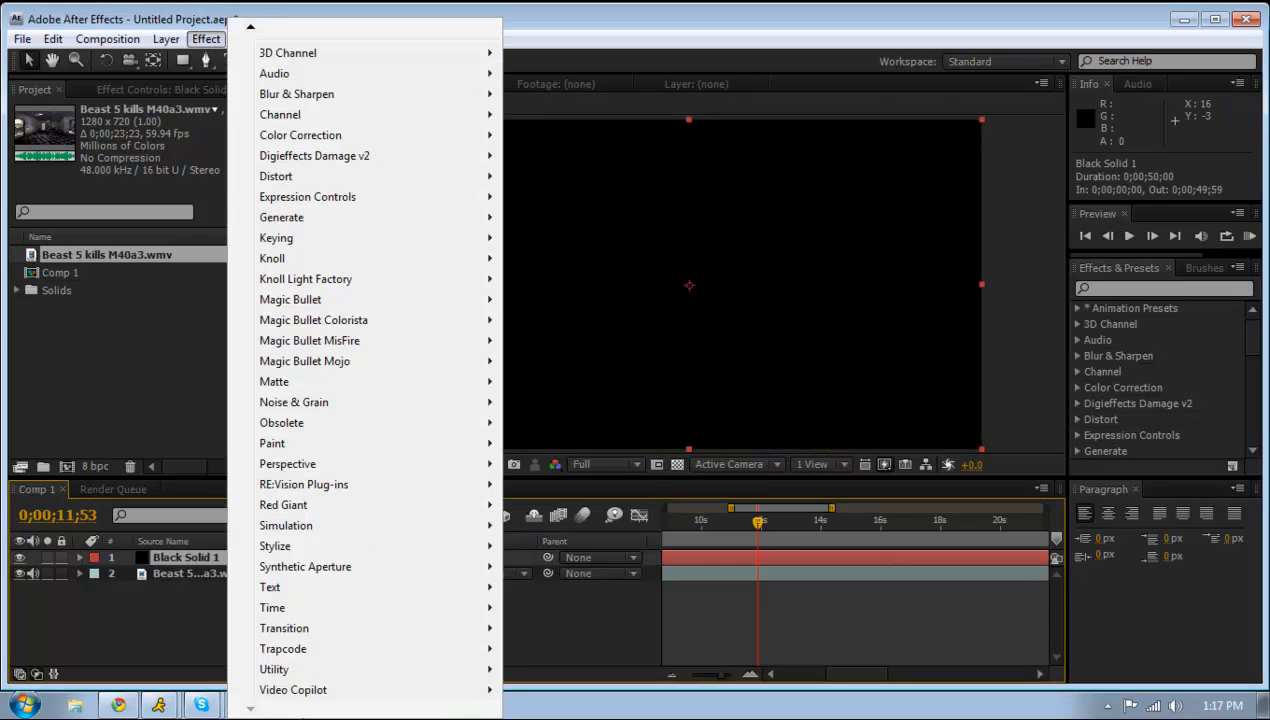
mouse_move(274, 668)
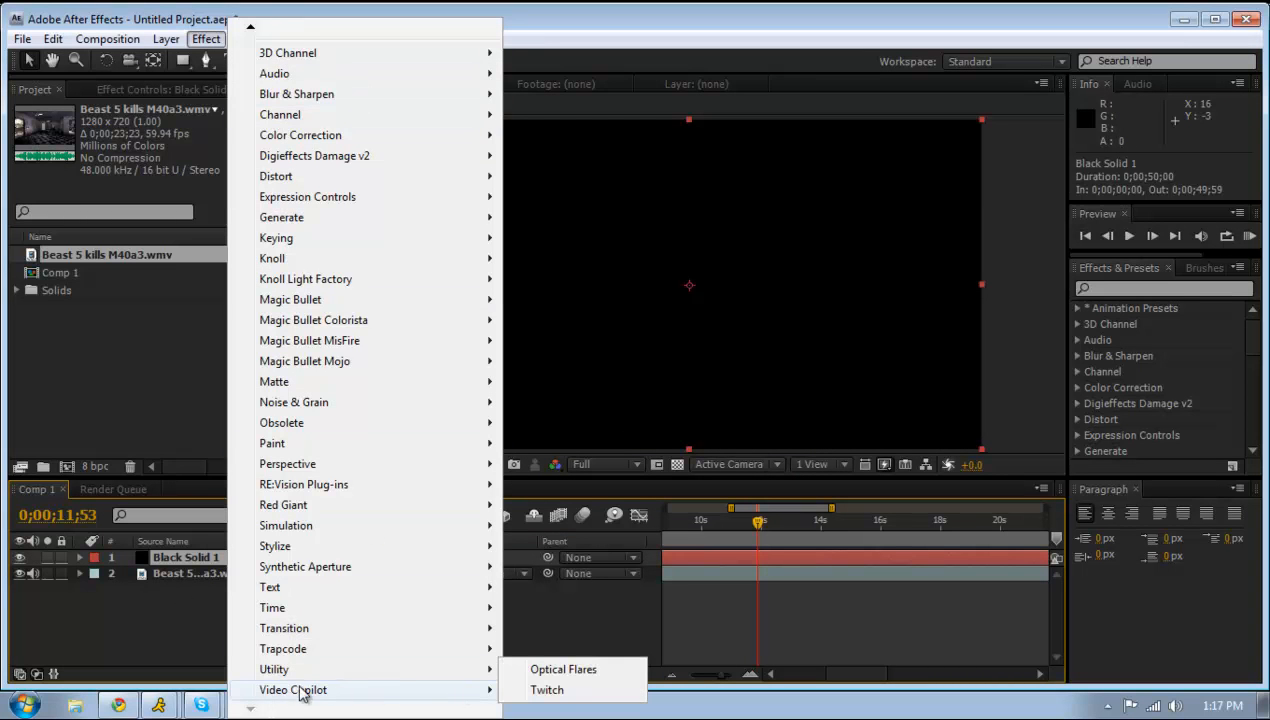
left_click(564, 668)
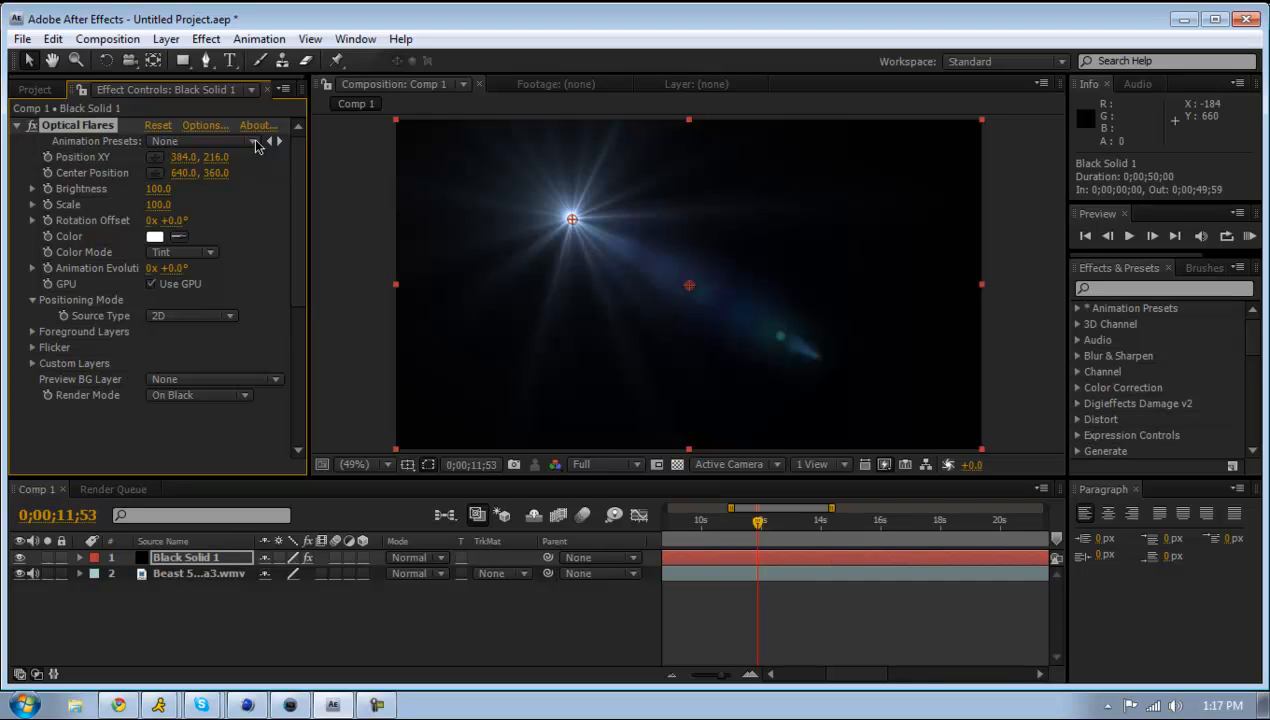
mouse_move(304, 100)
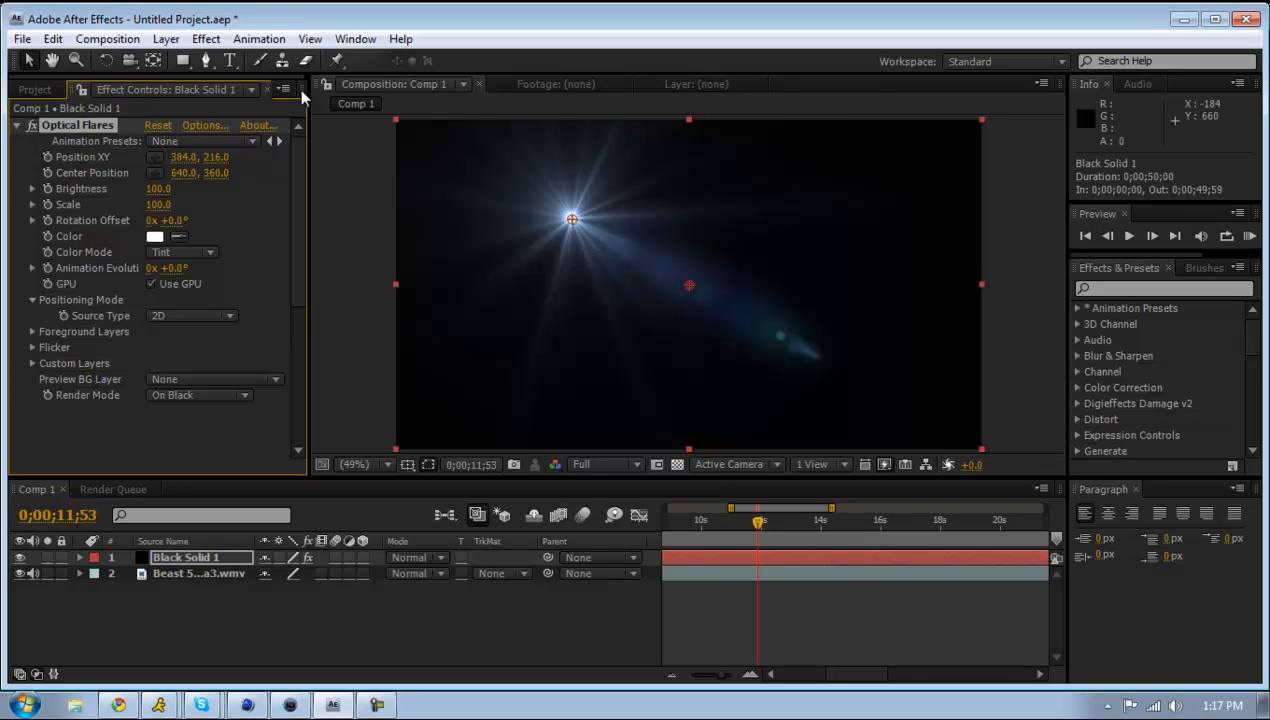
mouse_move(272, 156)
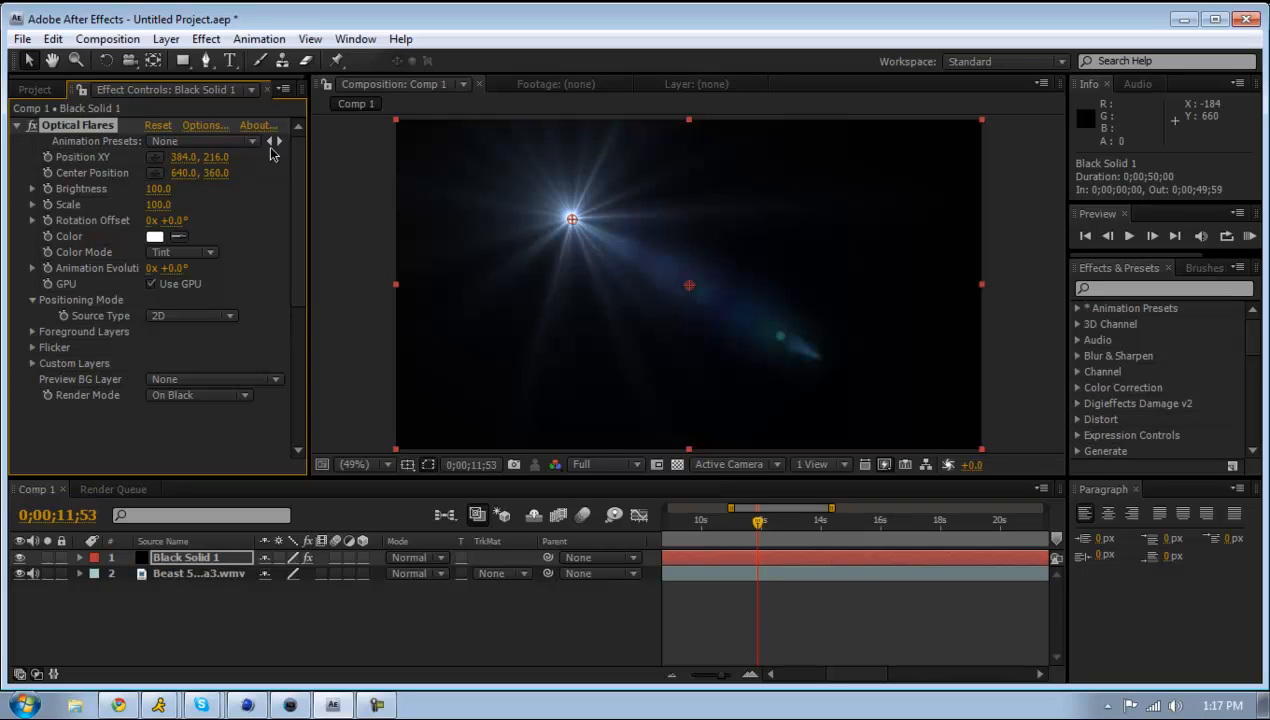
- Switch the flare to the OF NF Blue Digital preset and set Render Mode to On Transparent
left_click(276, 140)
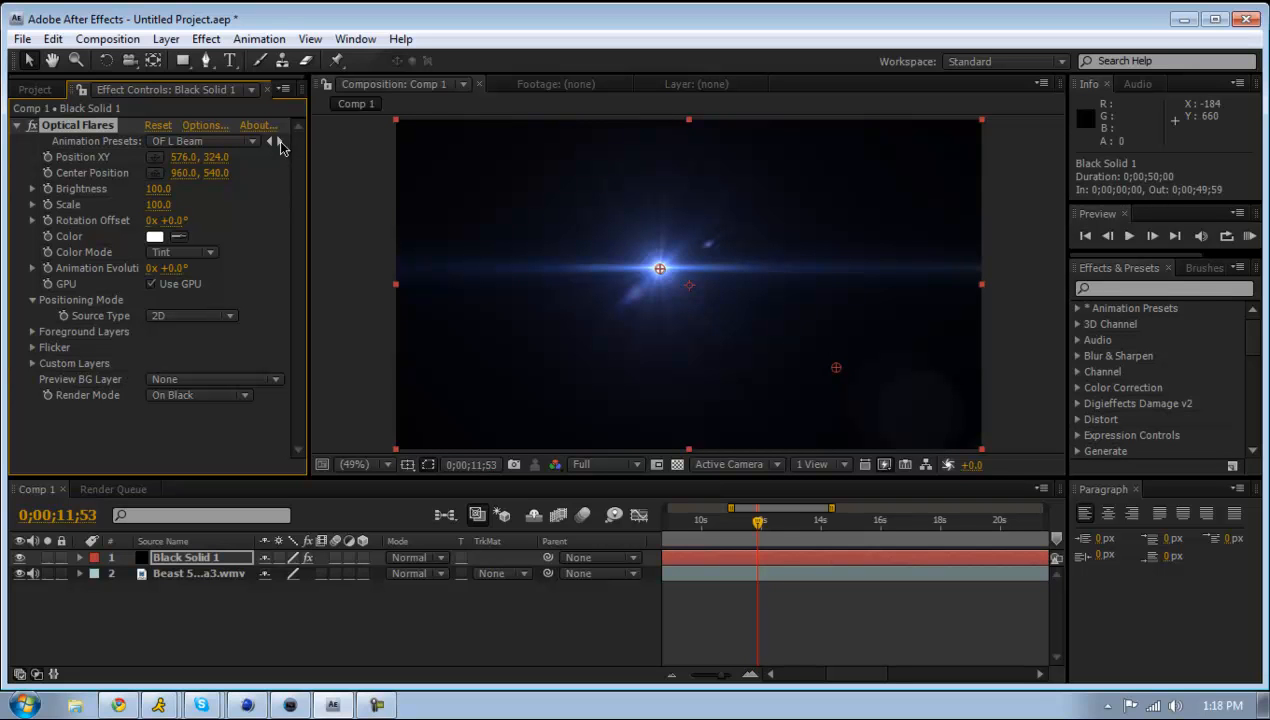
left_click(276, 140)
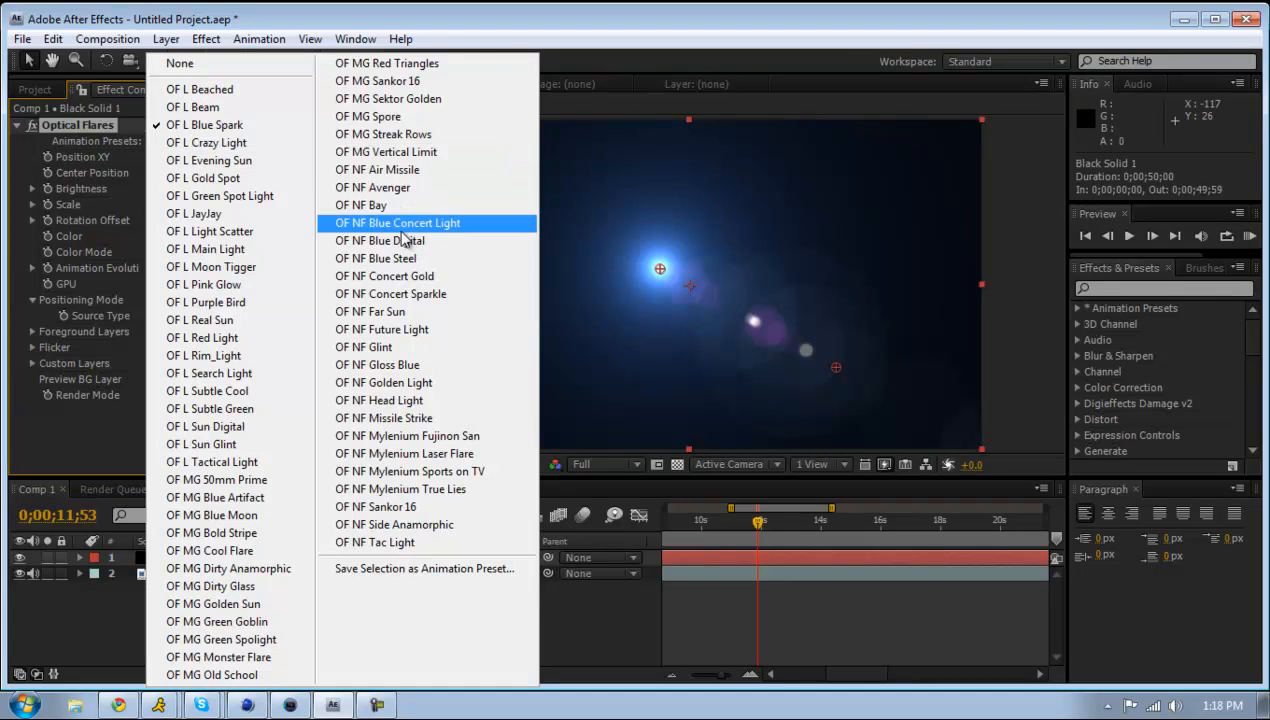
left_click(378, 240)
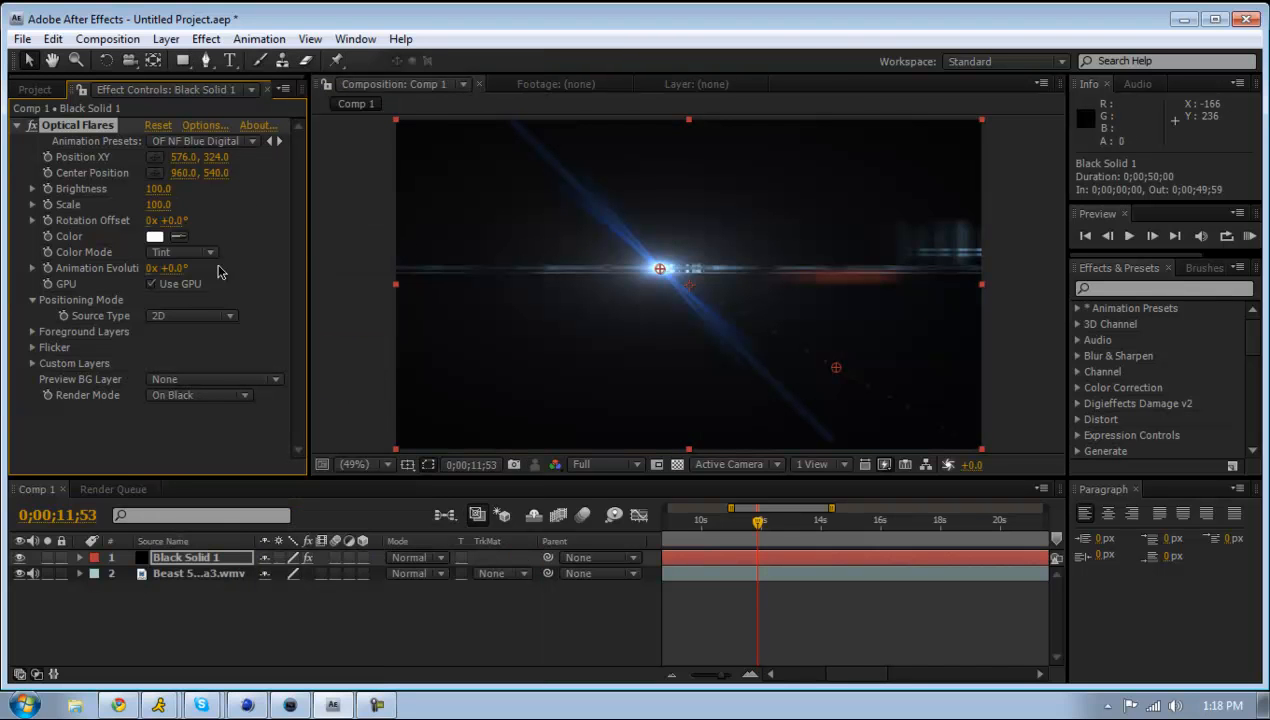
left_click(196, 396)
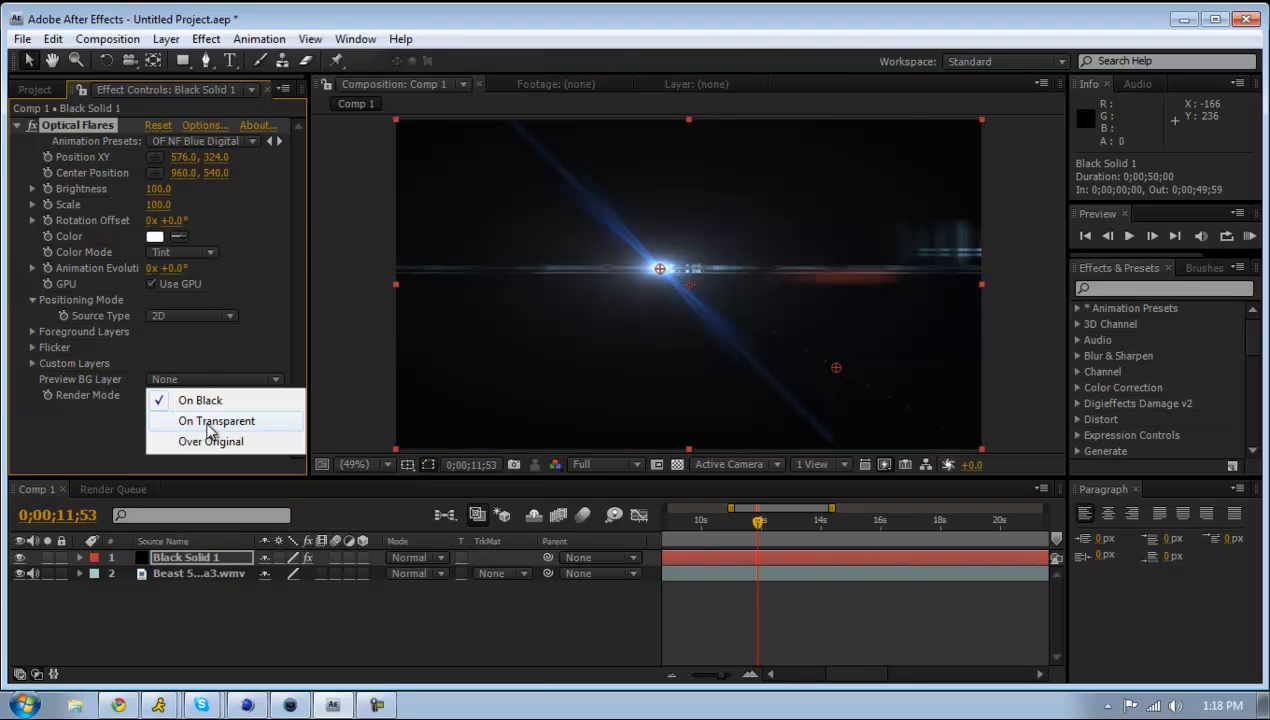
left_click(216, 420)
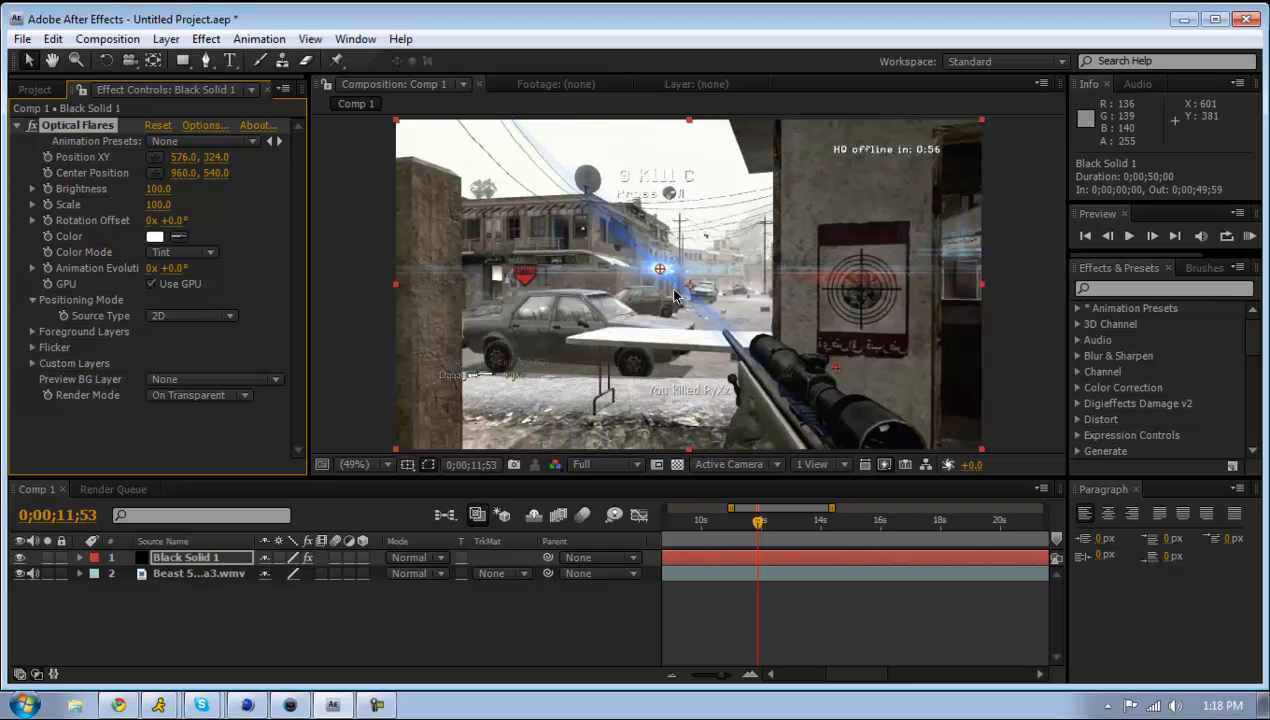
- Drag the flare's Position XY onto the sniper rifle and along its barrel at different times
left_click_drag(660, 270, 820, 448)
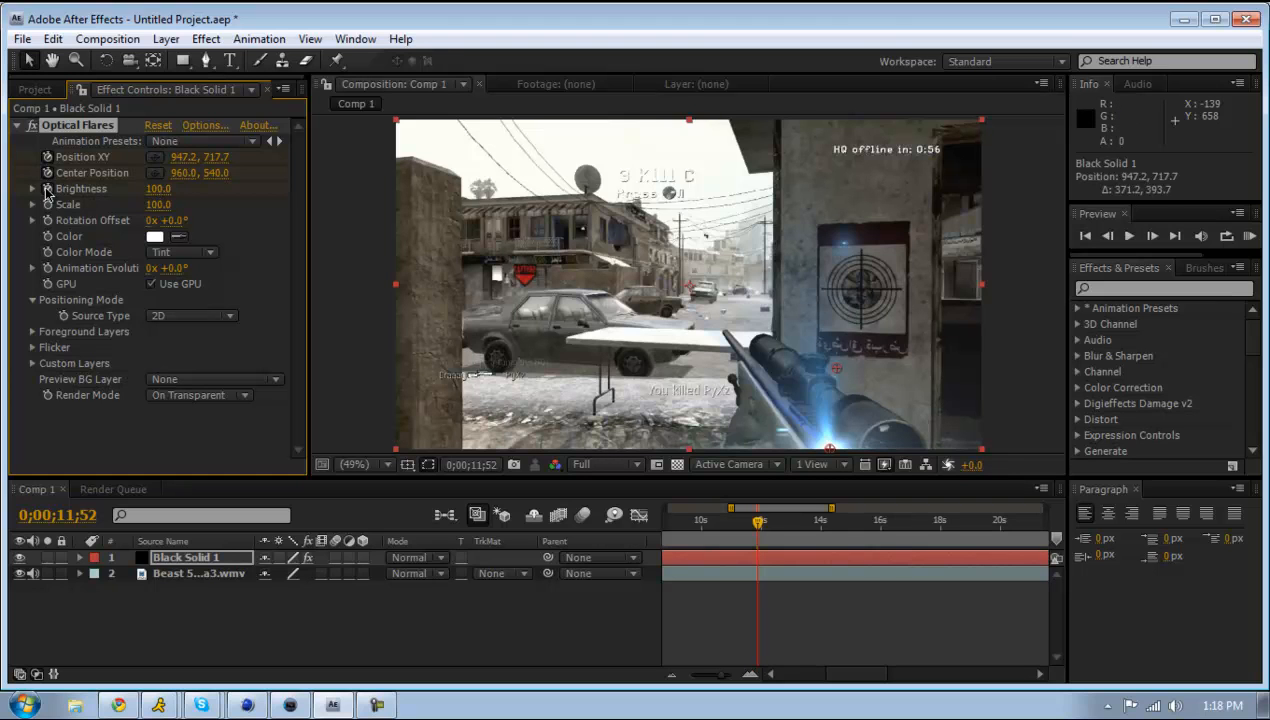
mouse_move(28, 214)
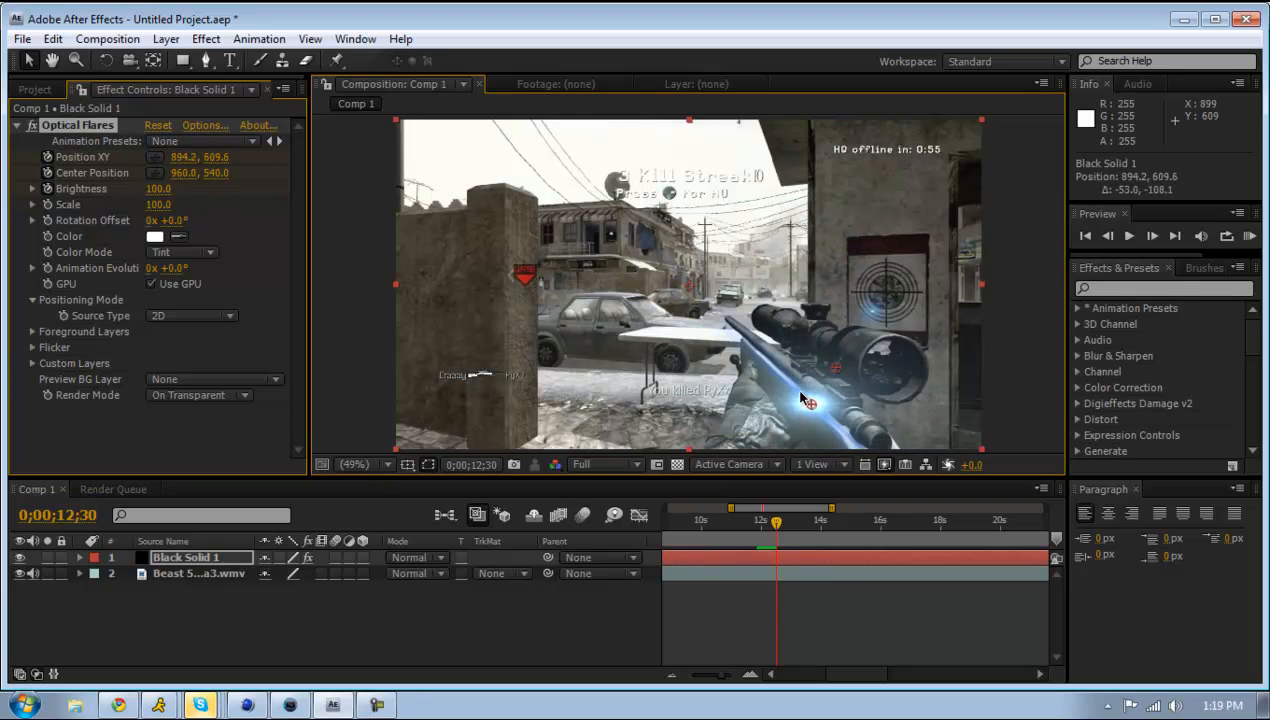
left_click_drag(804, 400, 732, 322)
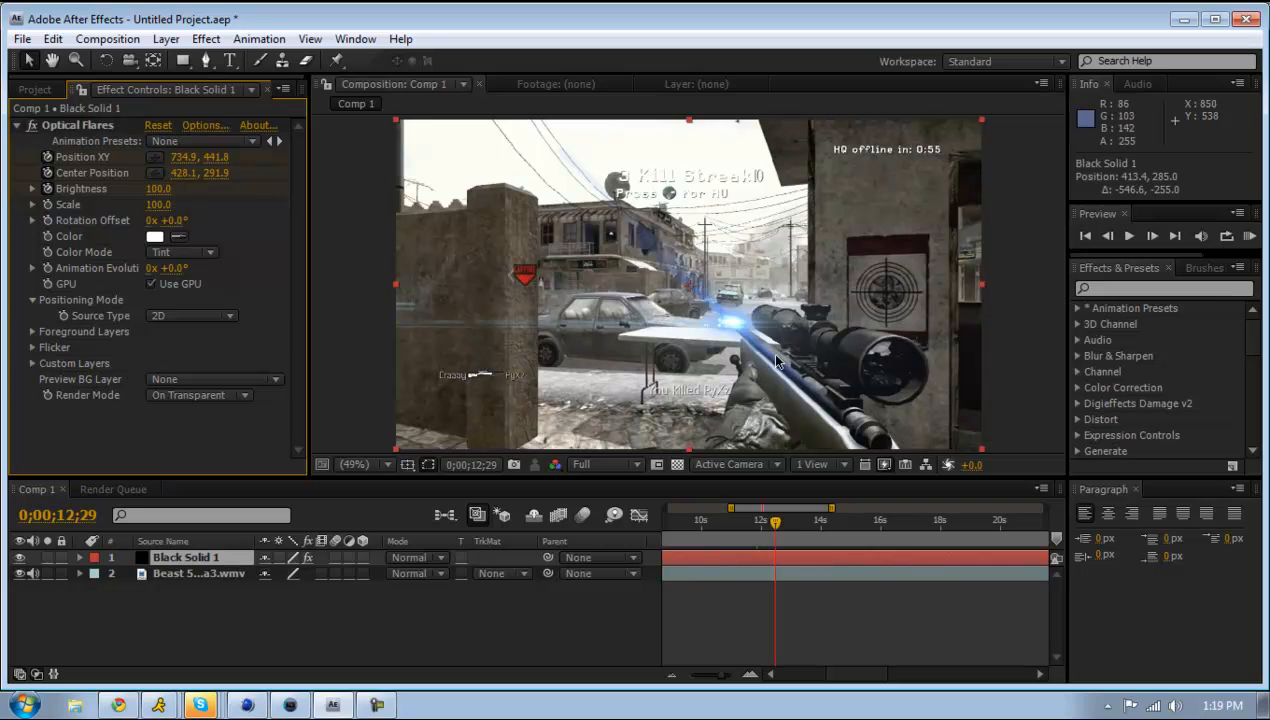
mouse_move(784, 388)
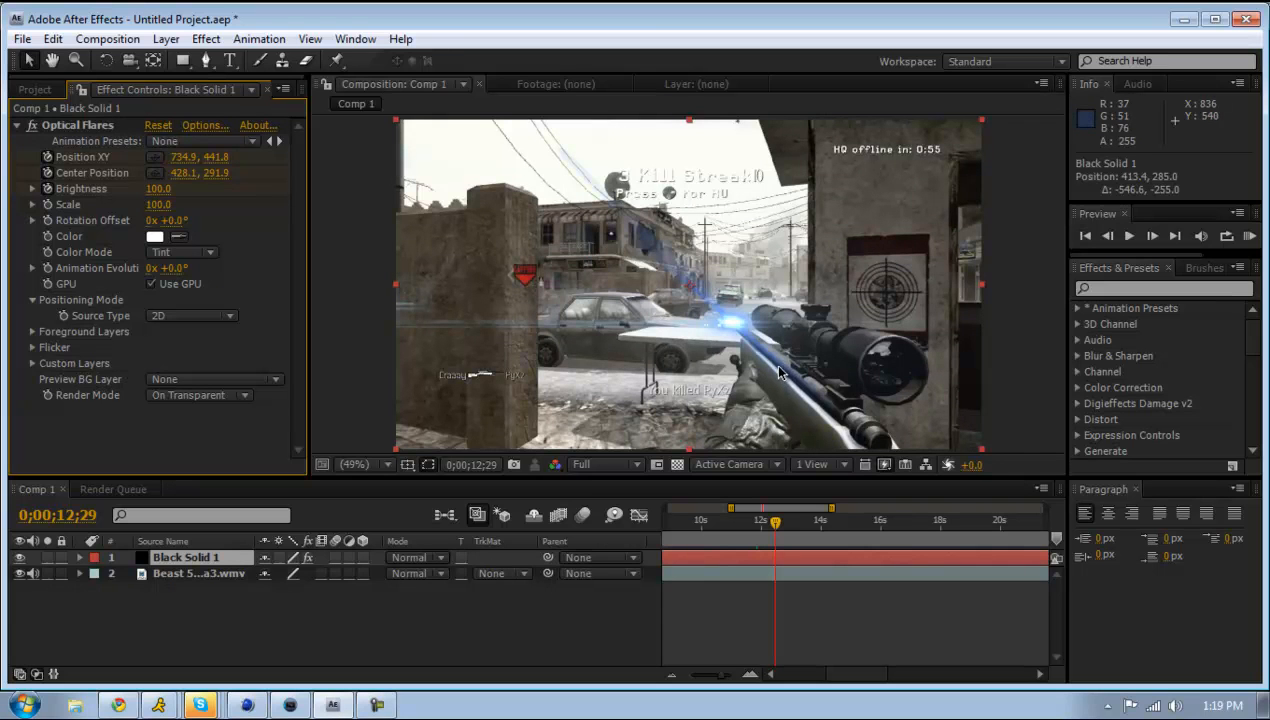
mouse_move(764, 344)
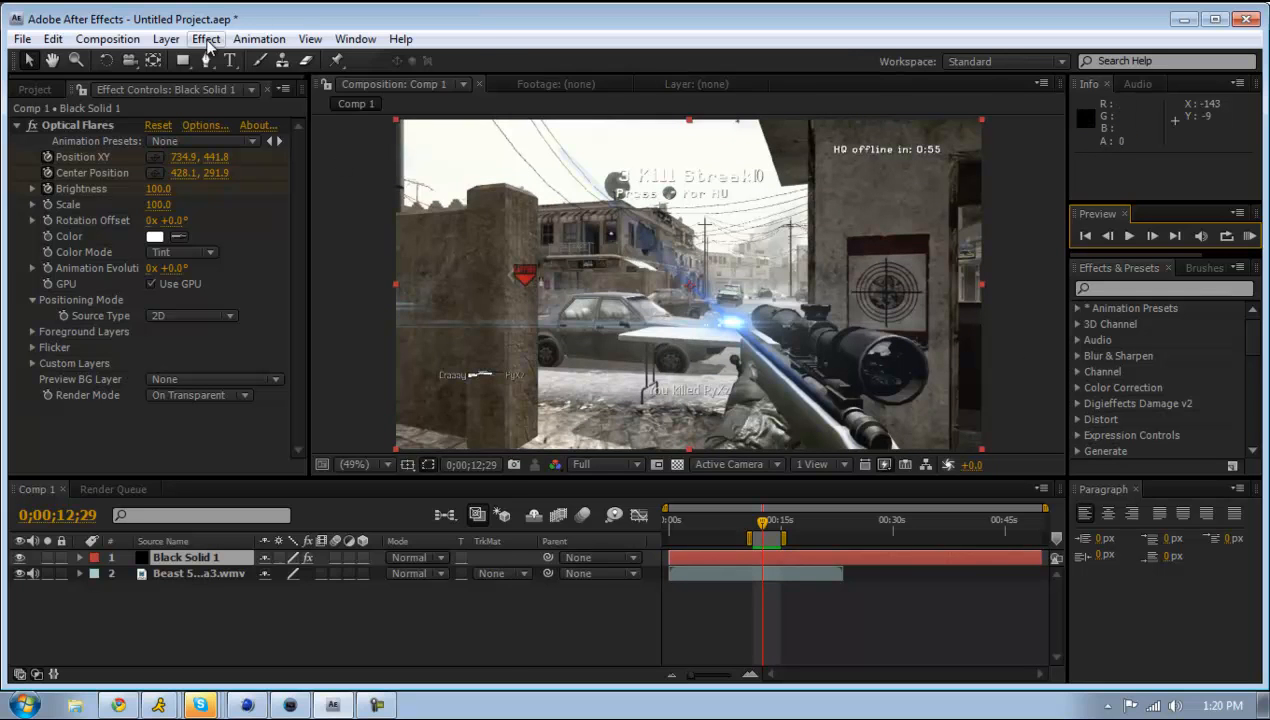
- Browse the Effect menu's installed plug-in categories such as Video Copilot and Knoll Light Factory
left_click(204, 40)
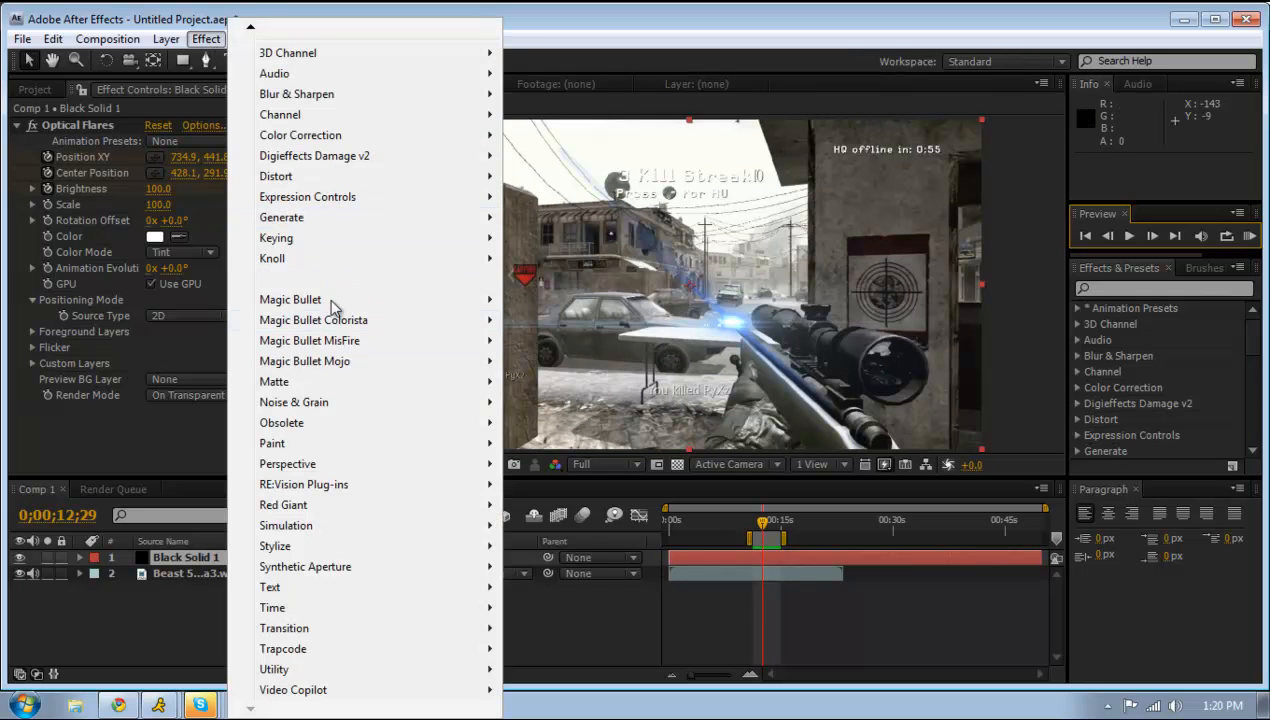
mouse_move(318, 304)
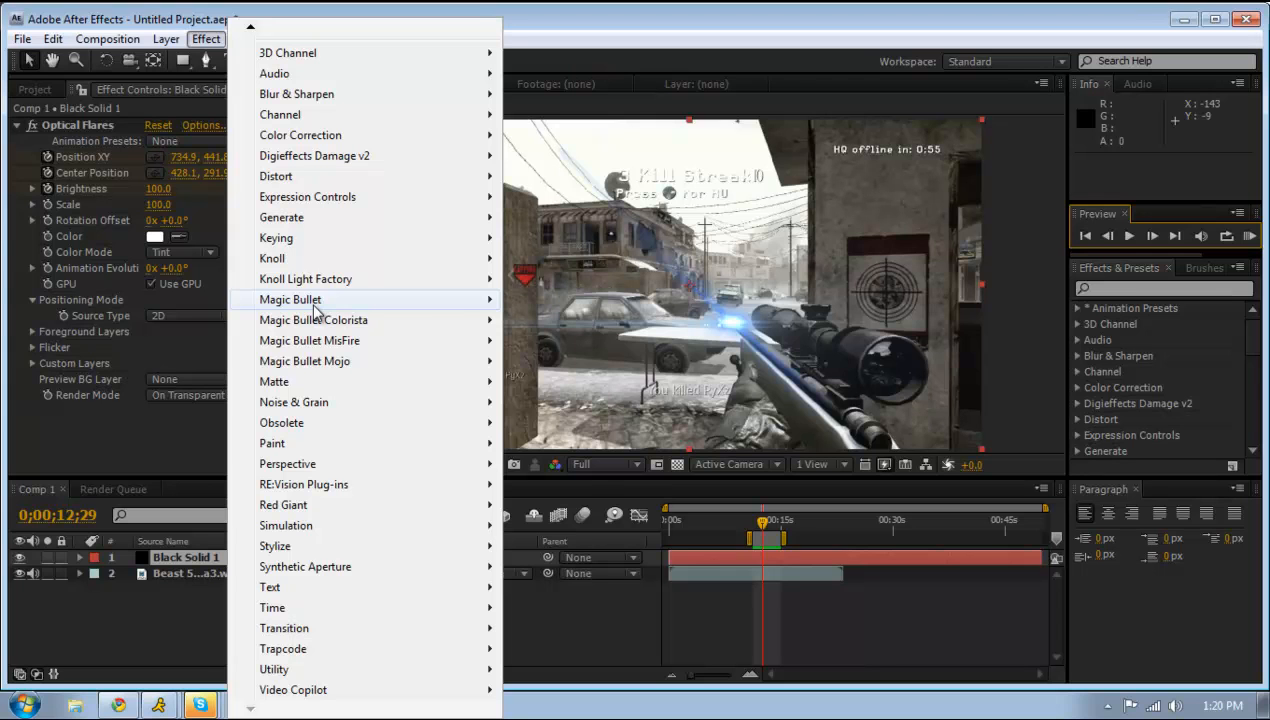
mouse_move(304, 228)
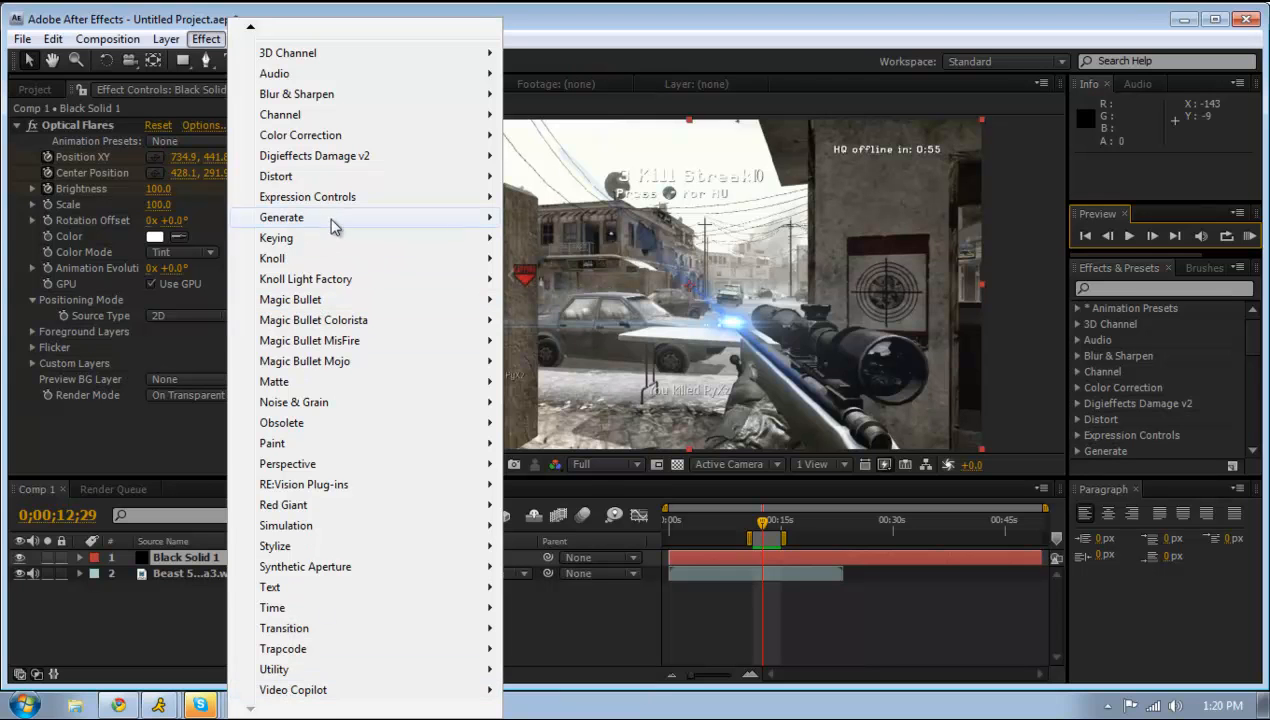
mouse_move(304, 280)
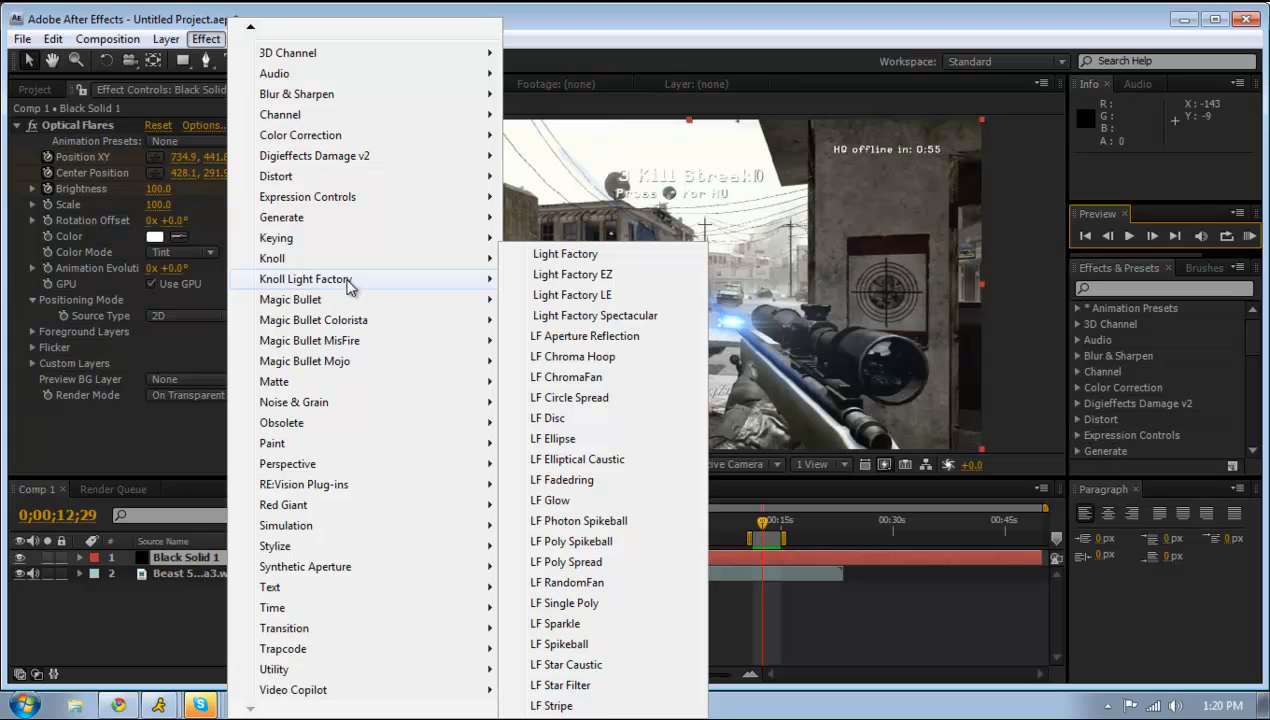
mouse_move(566, 318)
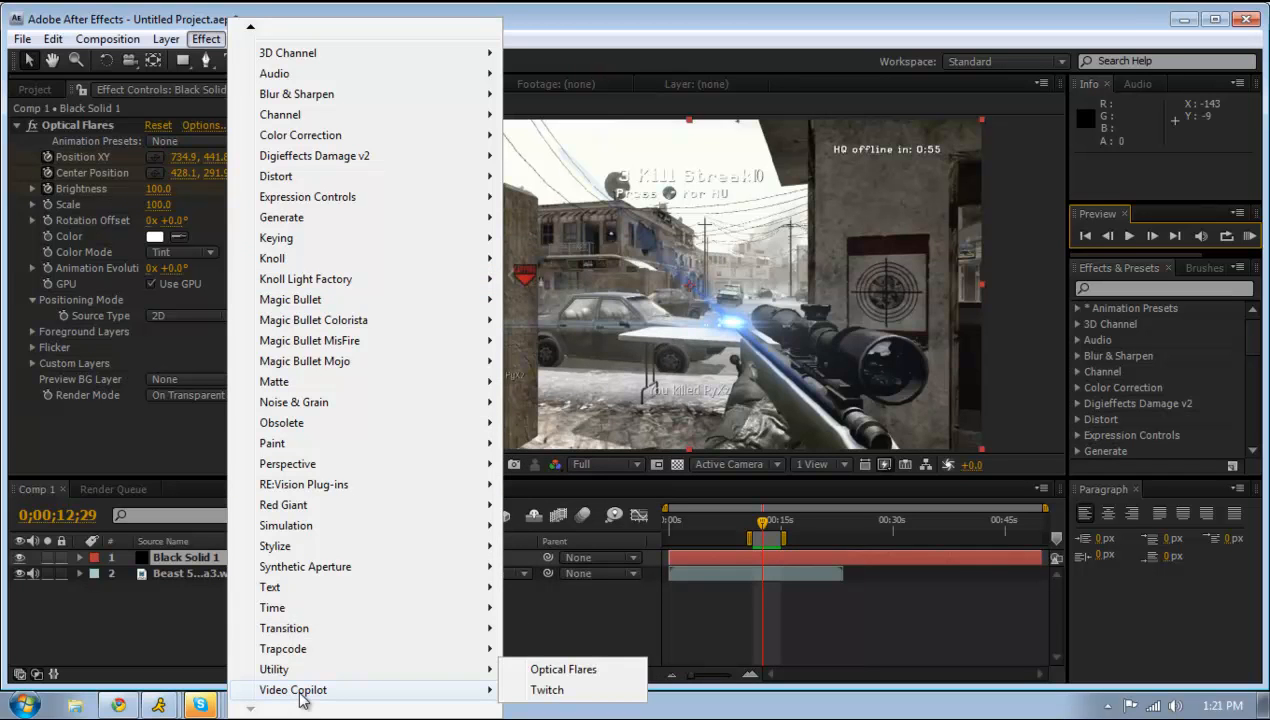
mouse_move(304, 588)
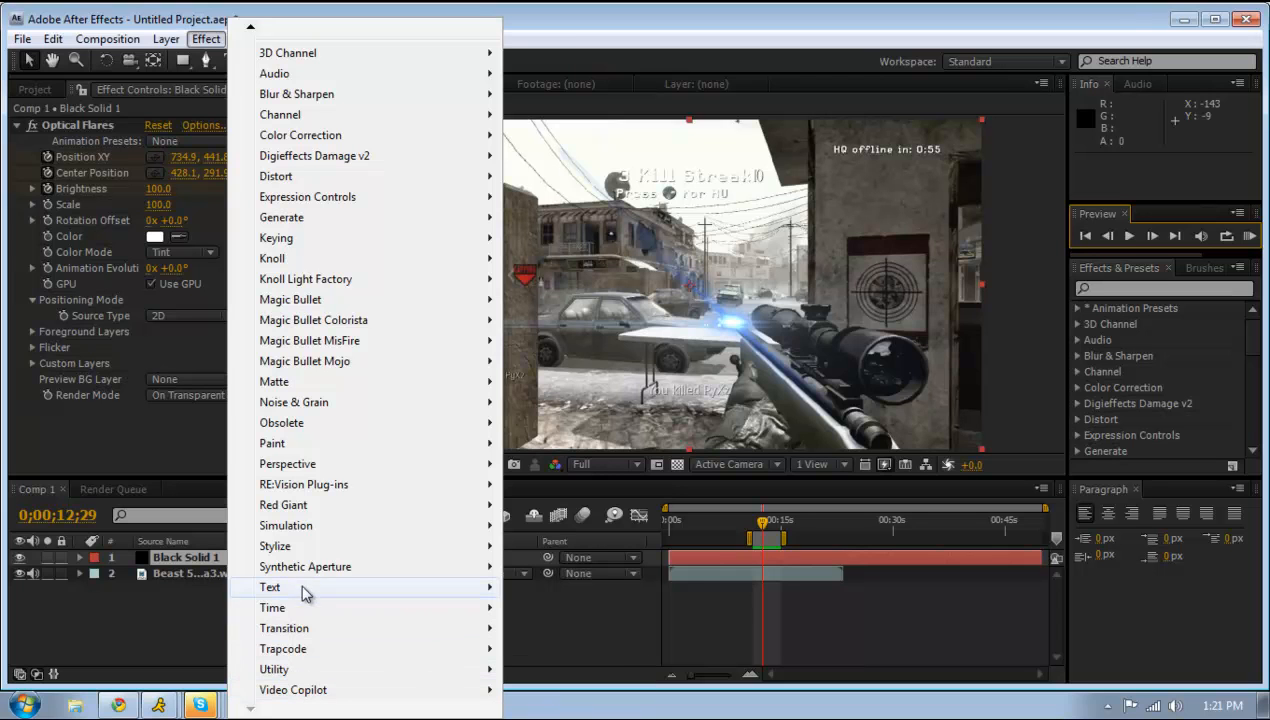
mouse_move(284, 648)
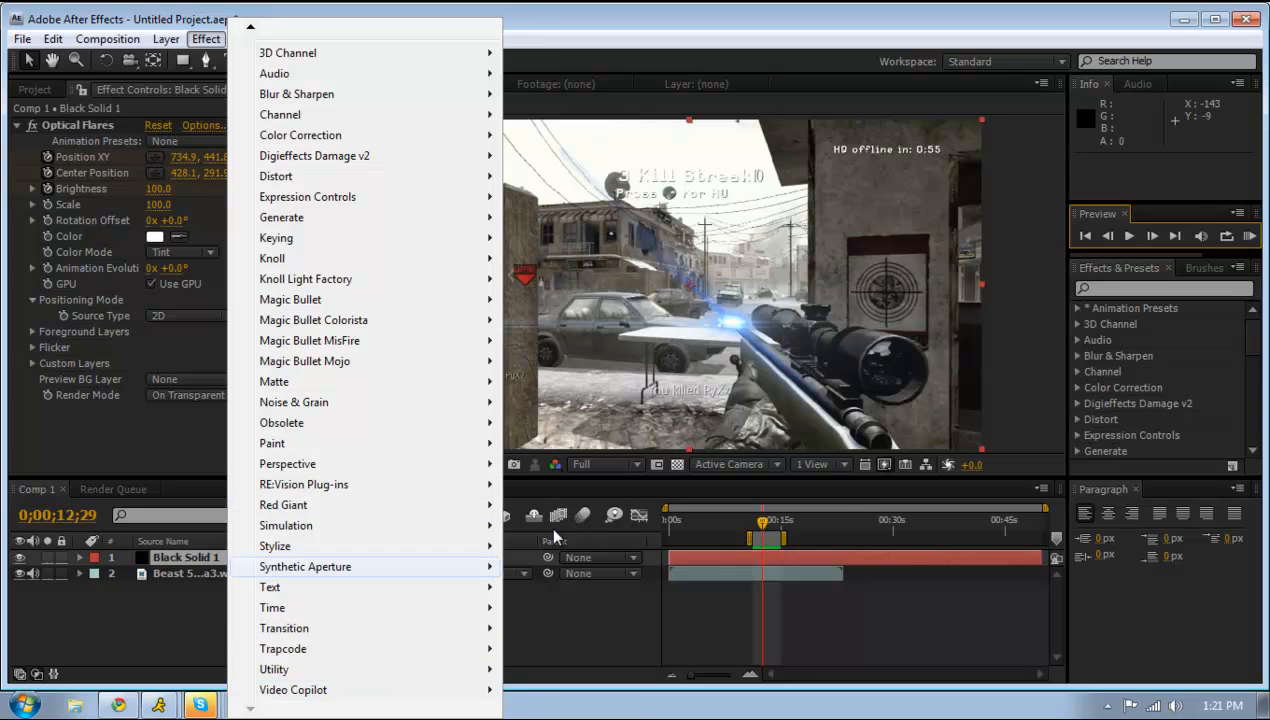
mouse_move(304, 566)
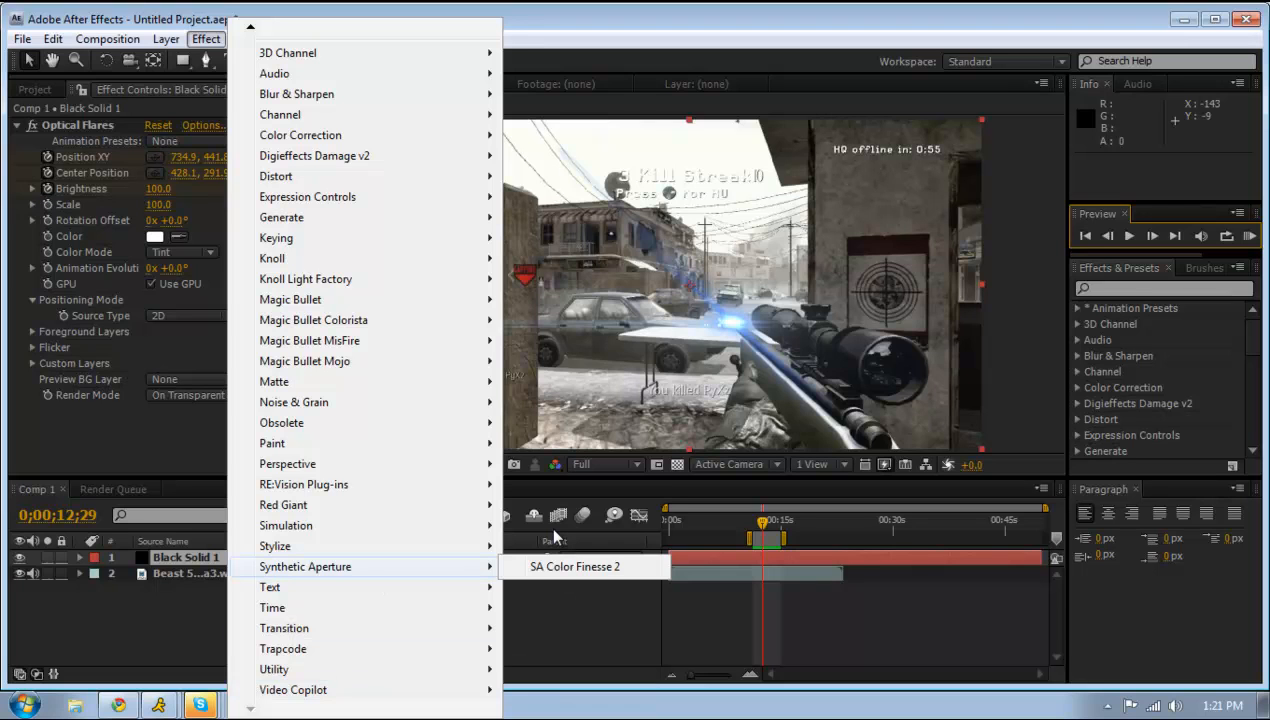